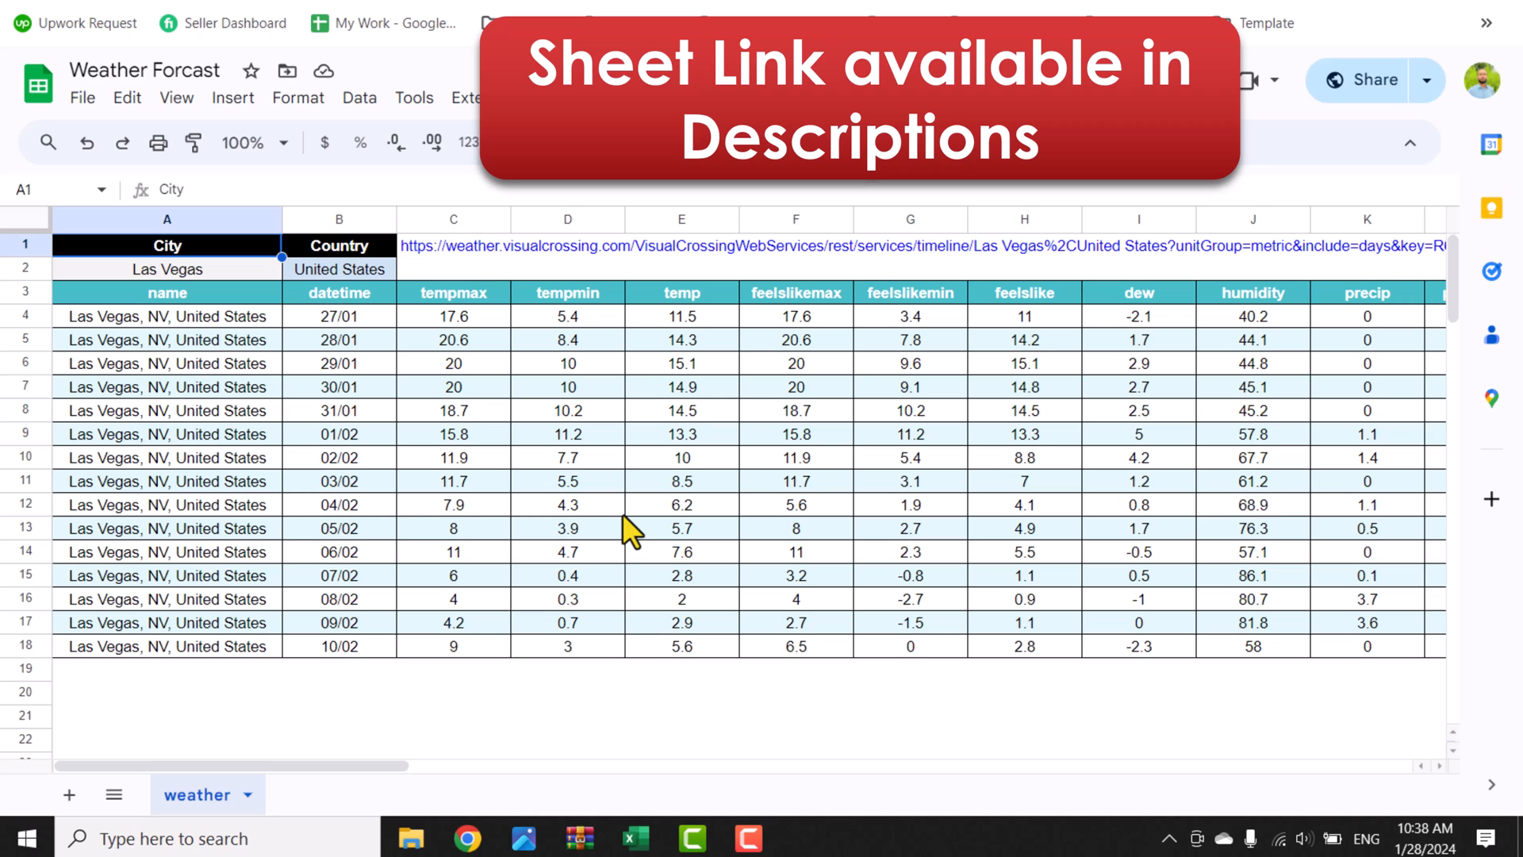
- Enter Peshawar in city cell A2 of the weather sheet
click(167, 292)
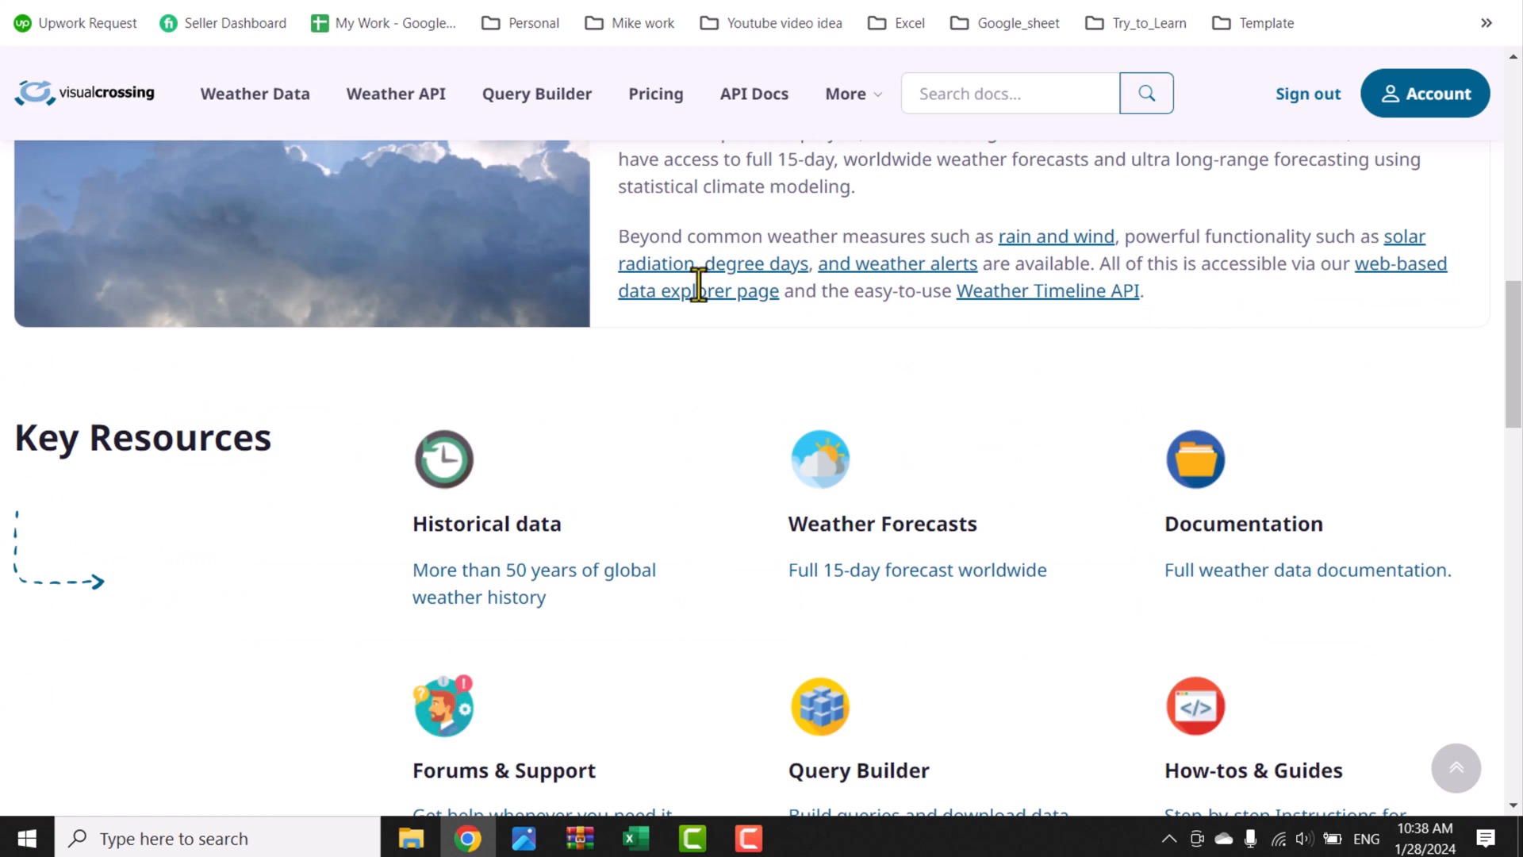
mouse_move(719, 430)
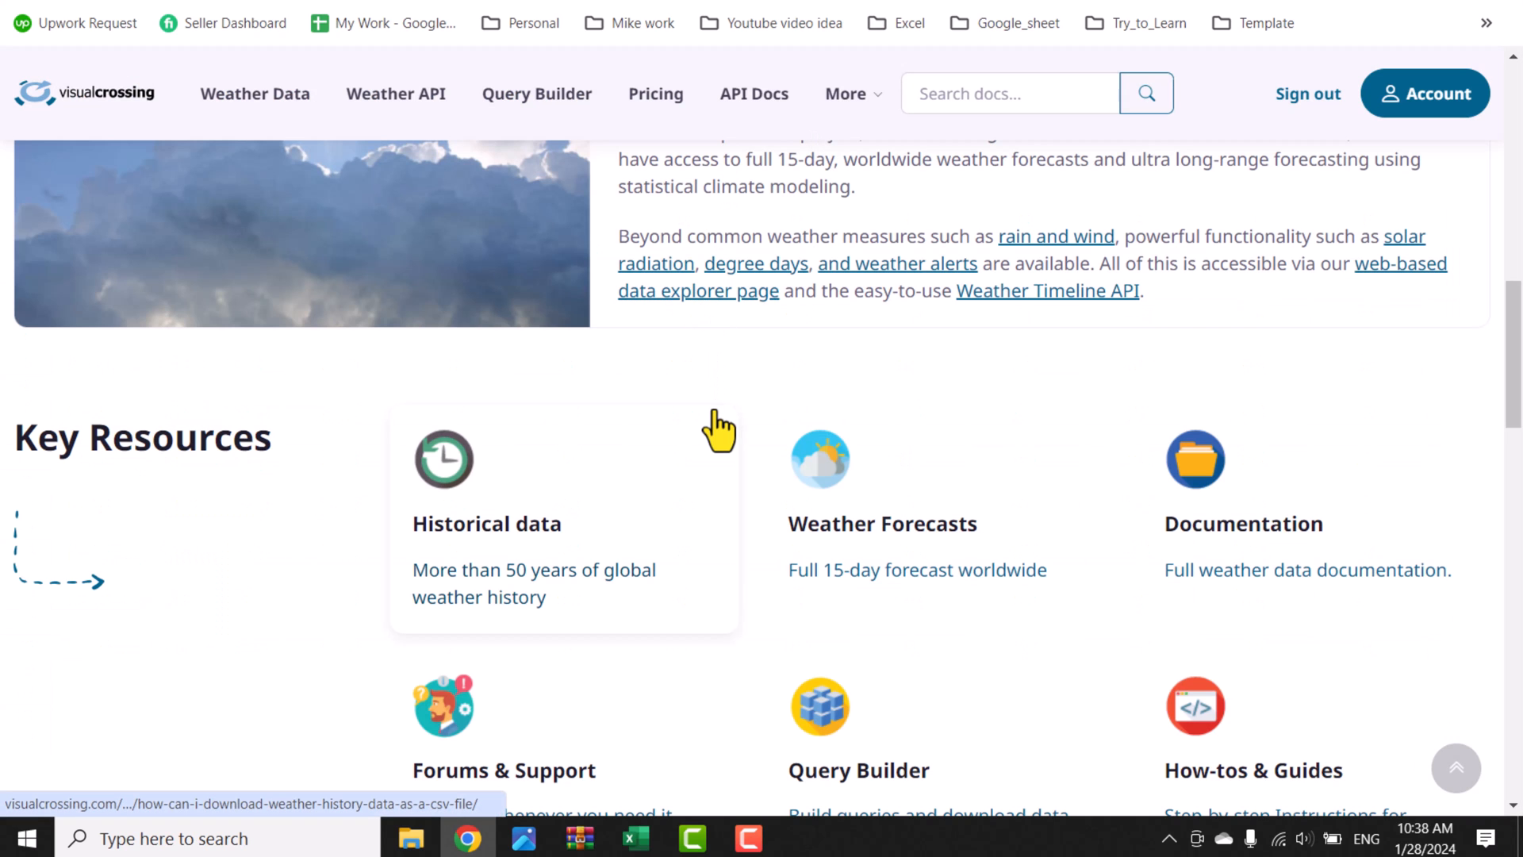
mouse_move(755, 412)
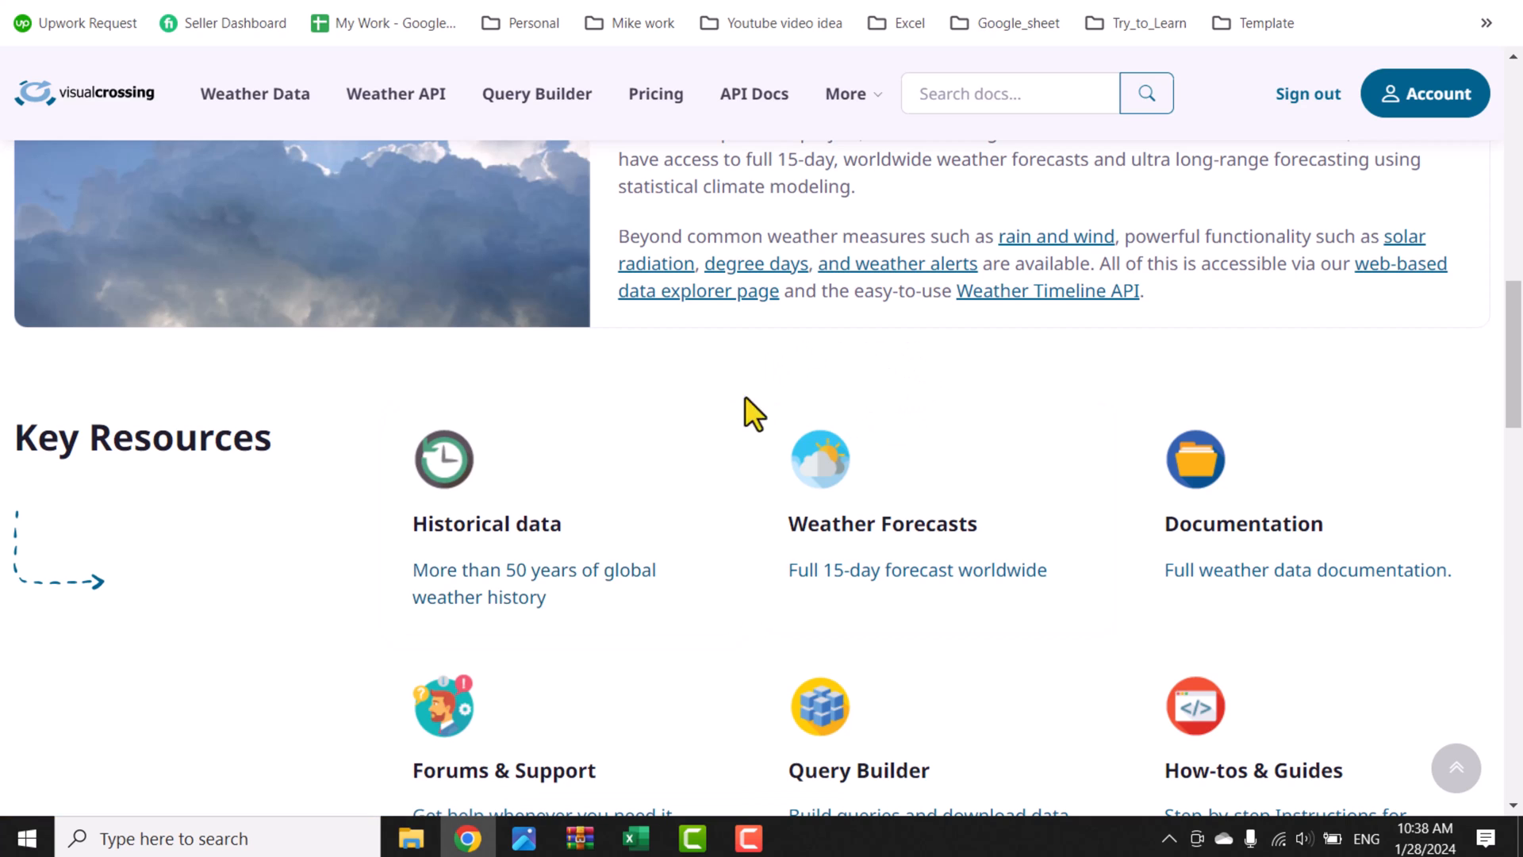
mouse_move(982, 442)
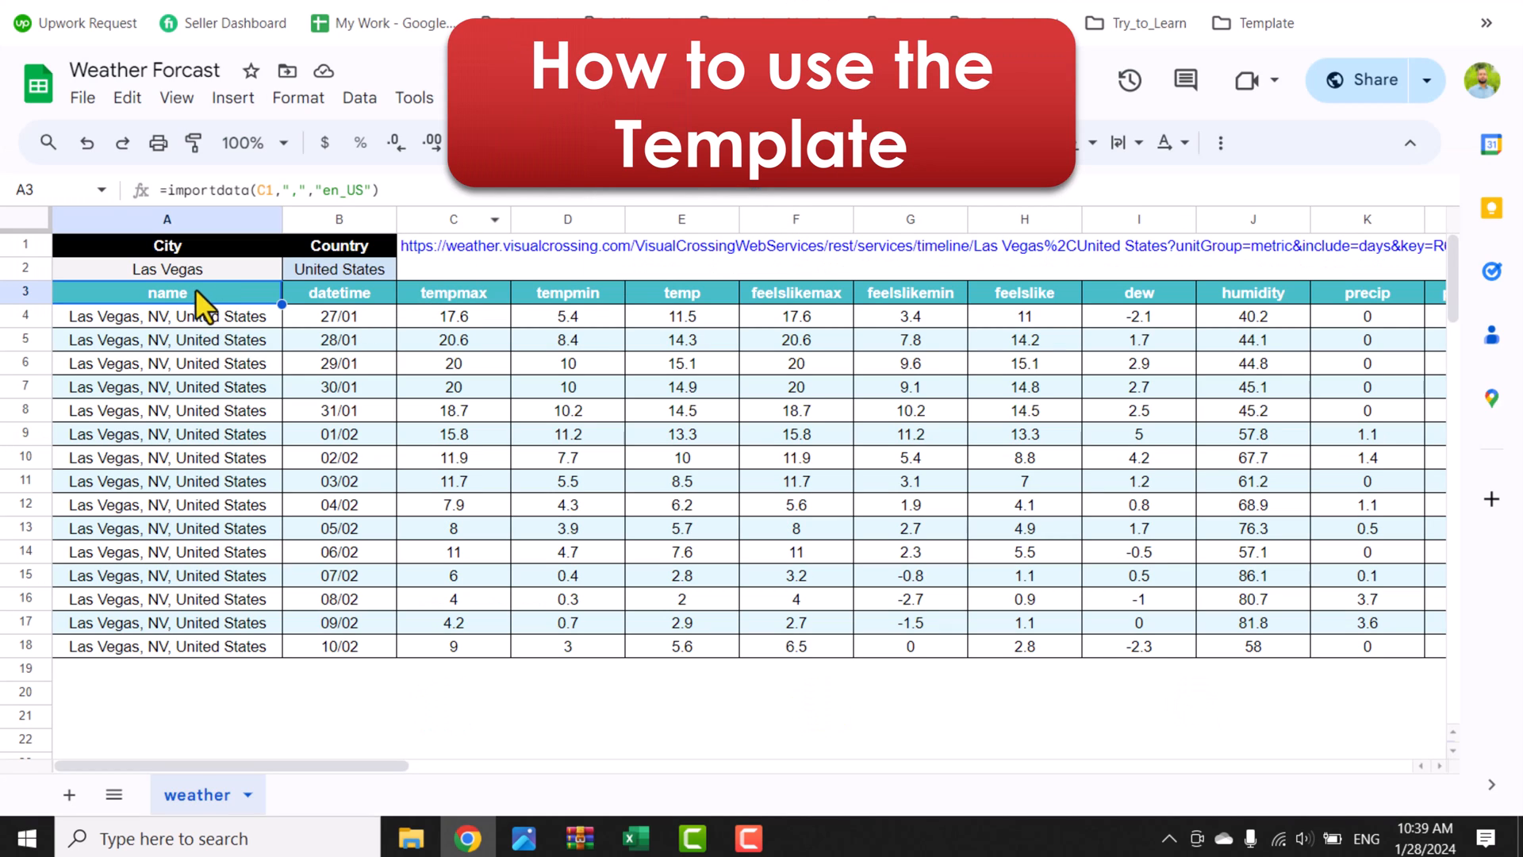
click(168, 269)
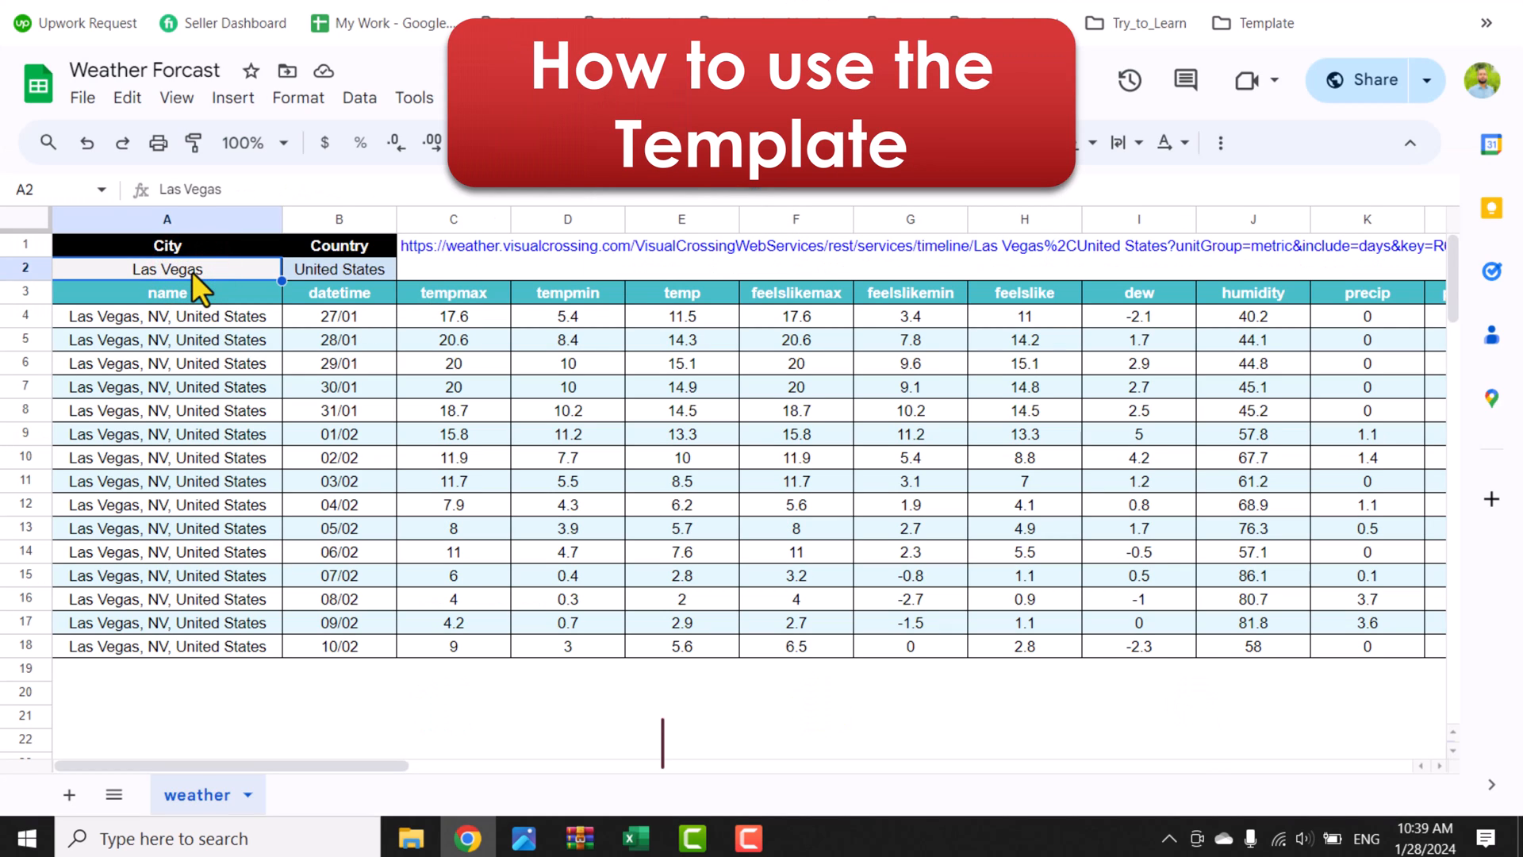
text(Peshawar)
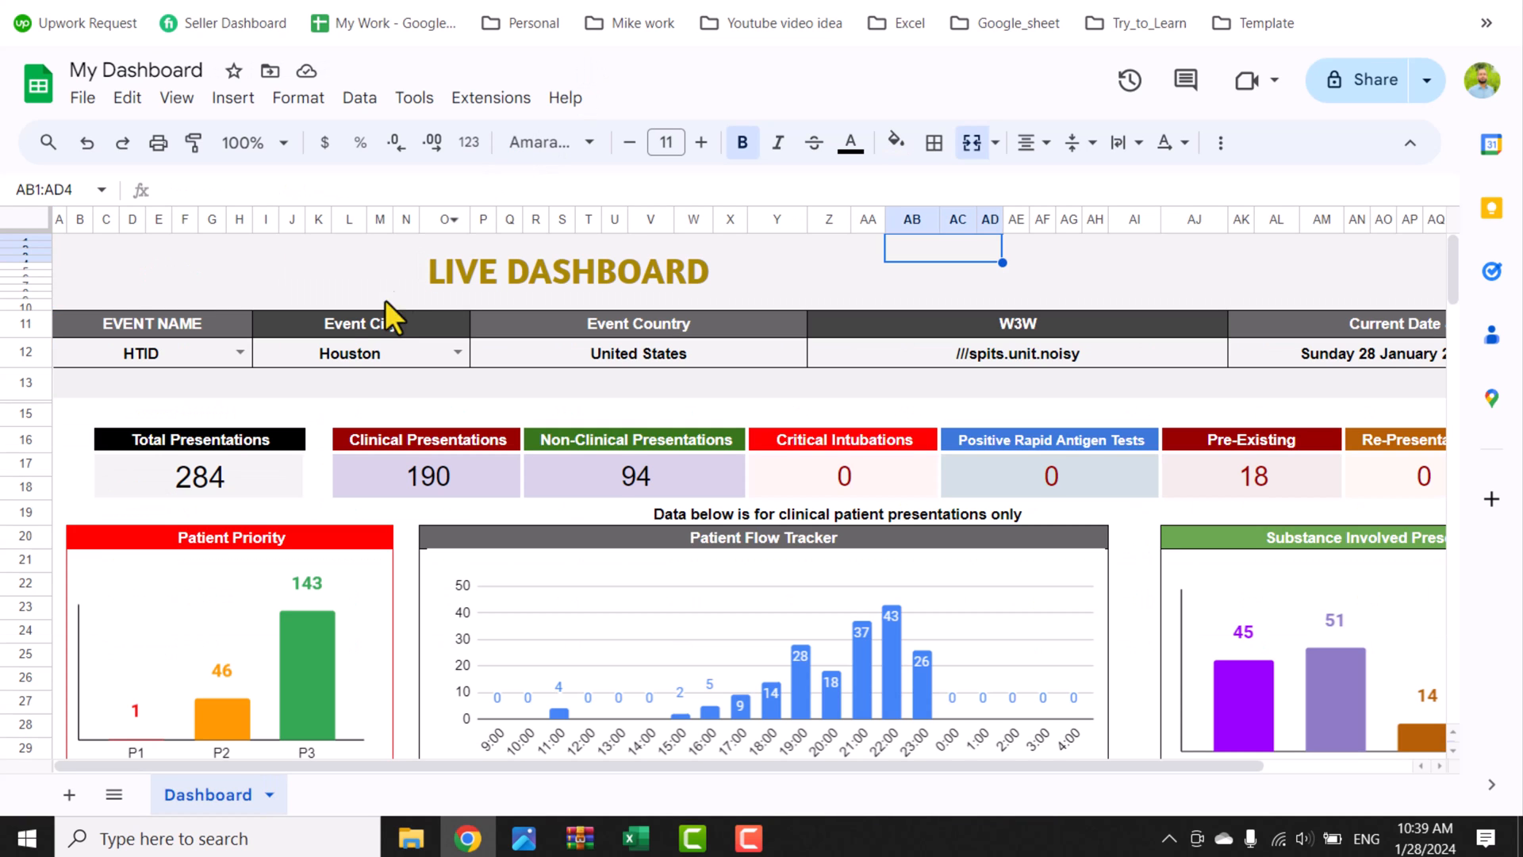
mouse_move(373, 379)
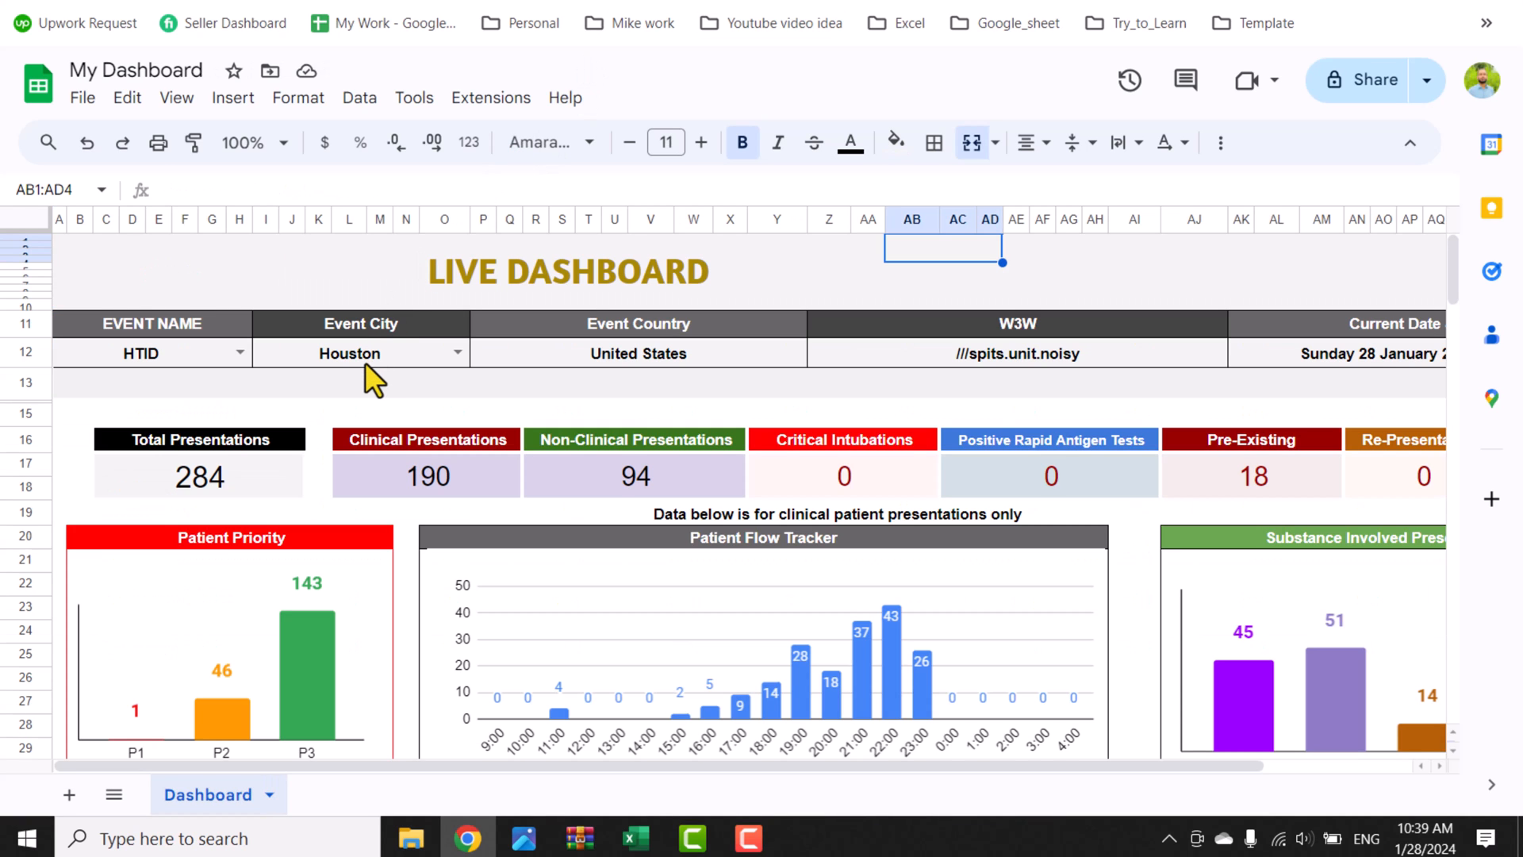
mouse_move(432, 379)
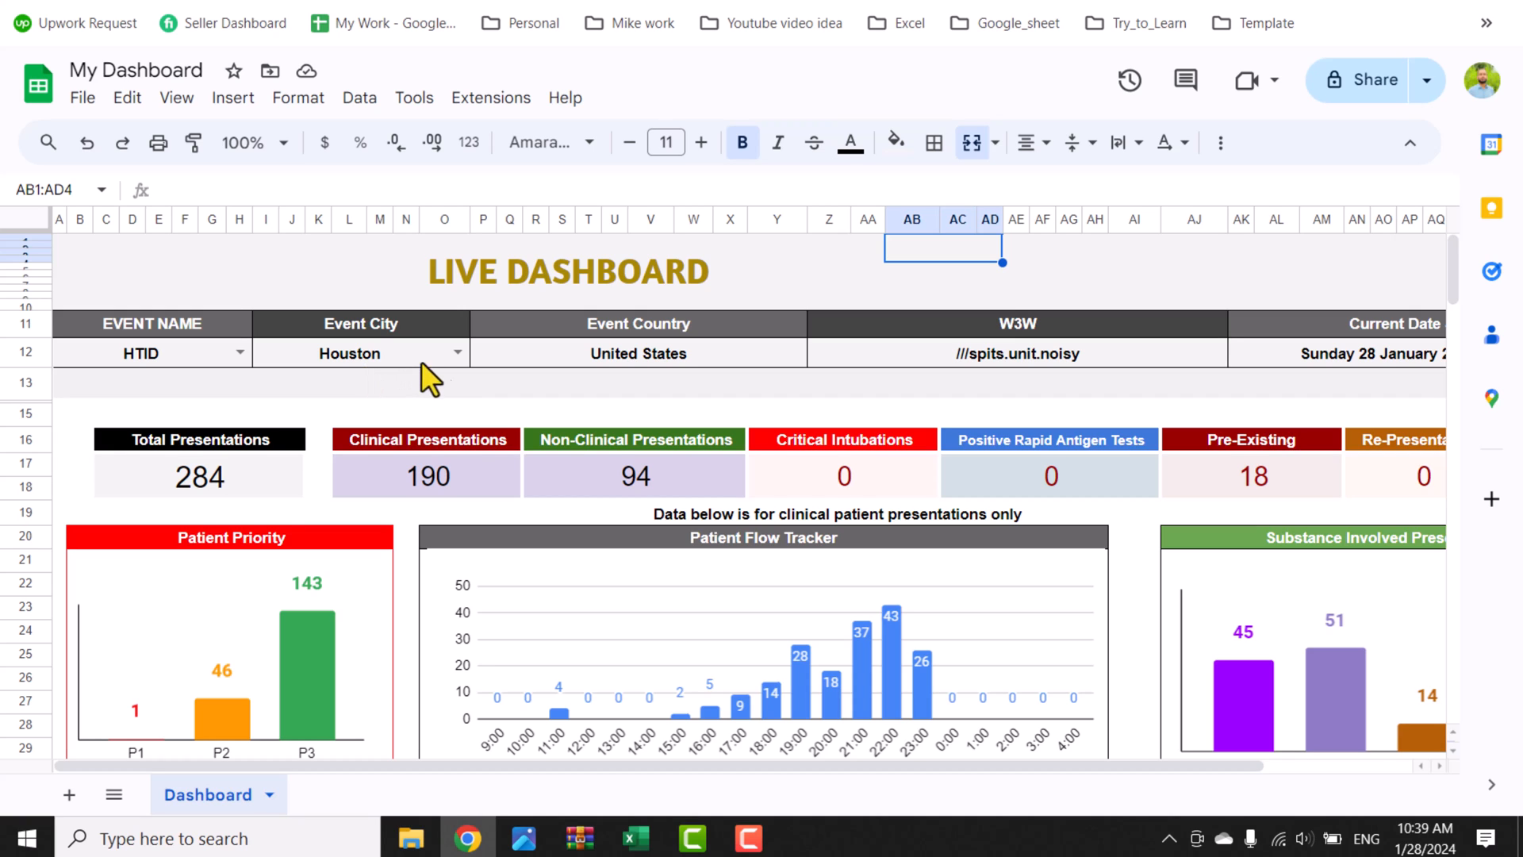
mouse_move(462, 381)
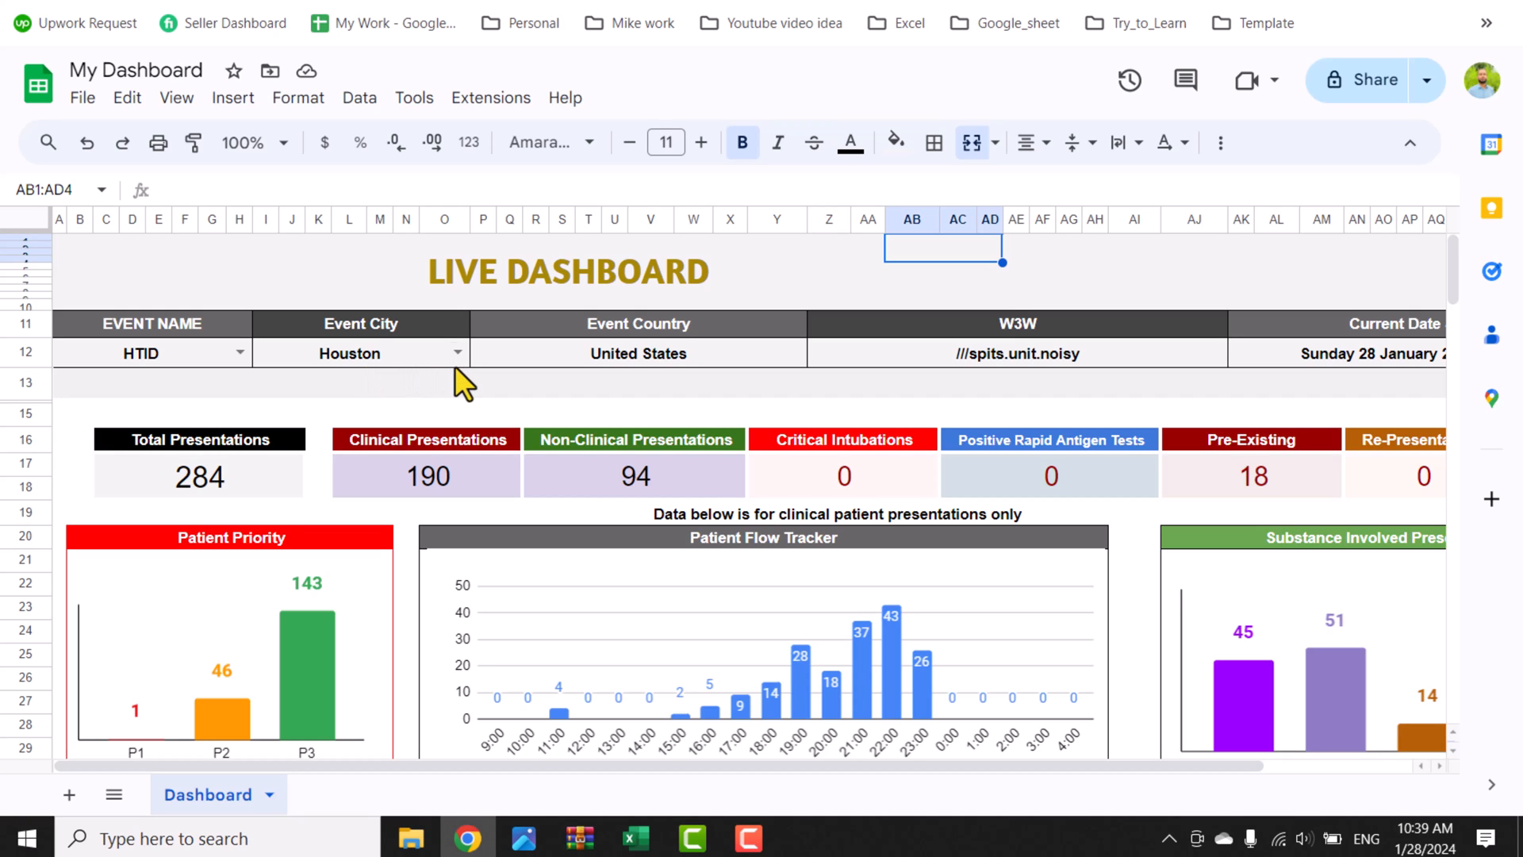
mouse_move(416, 505)
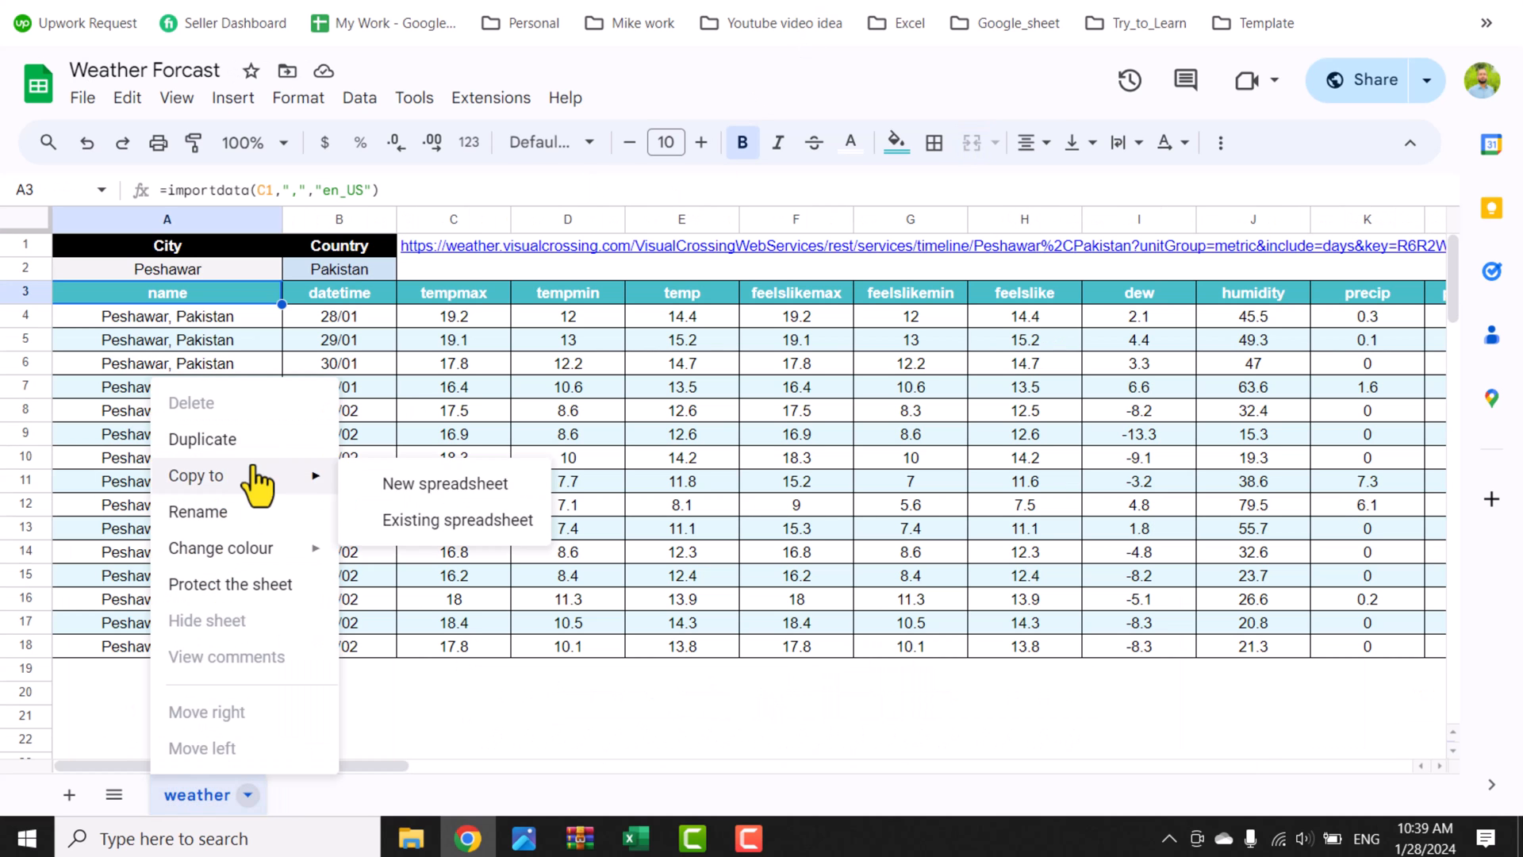
mouse_move(430, 540)
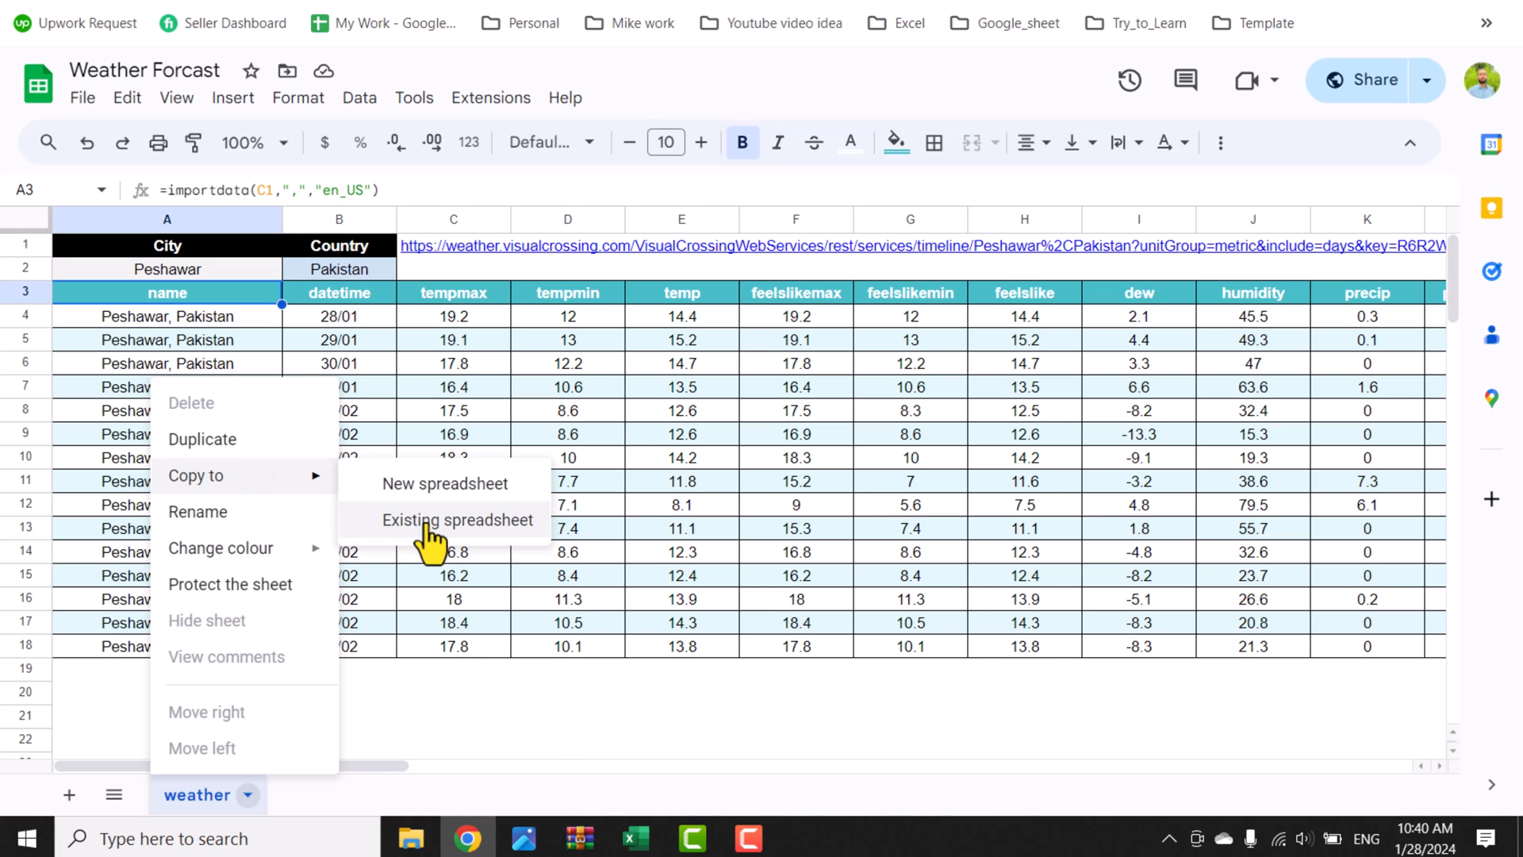
- Copy the weather sheet to the existing My Dashboard spreadsheet via its URL, then open it
click(457, 520)
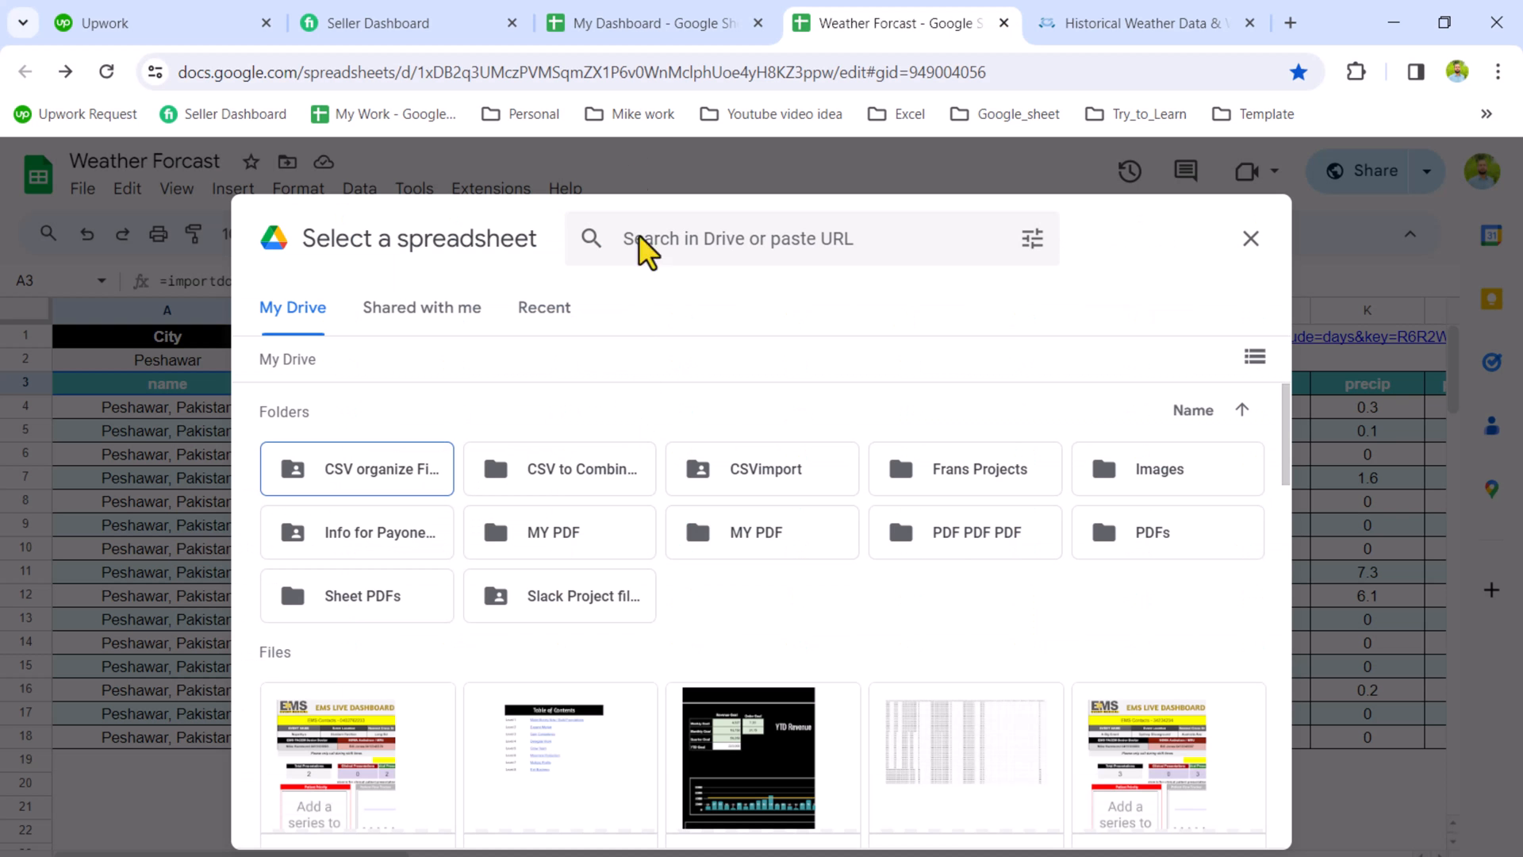
click(641, 22)
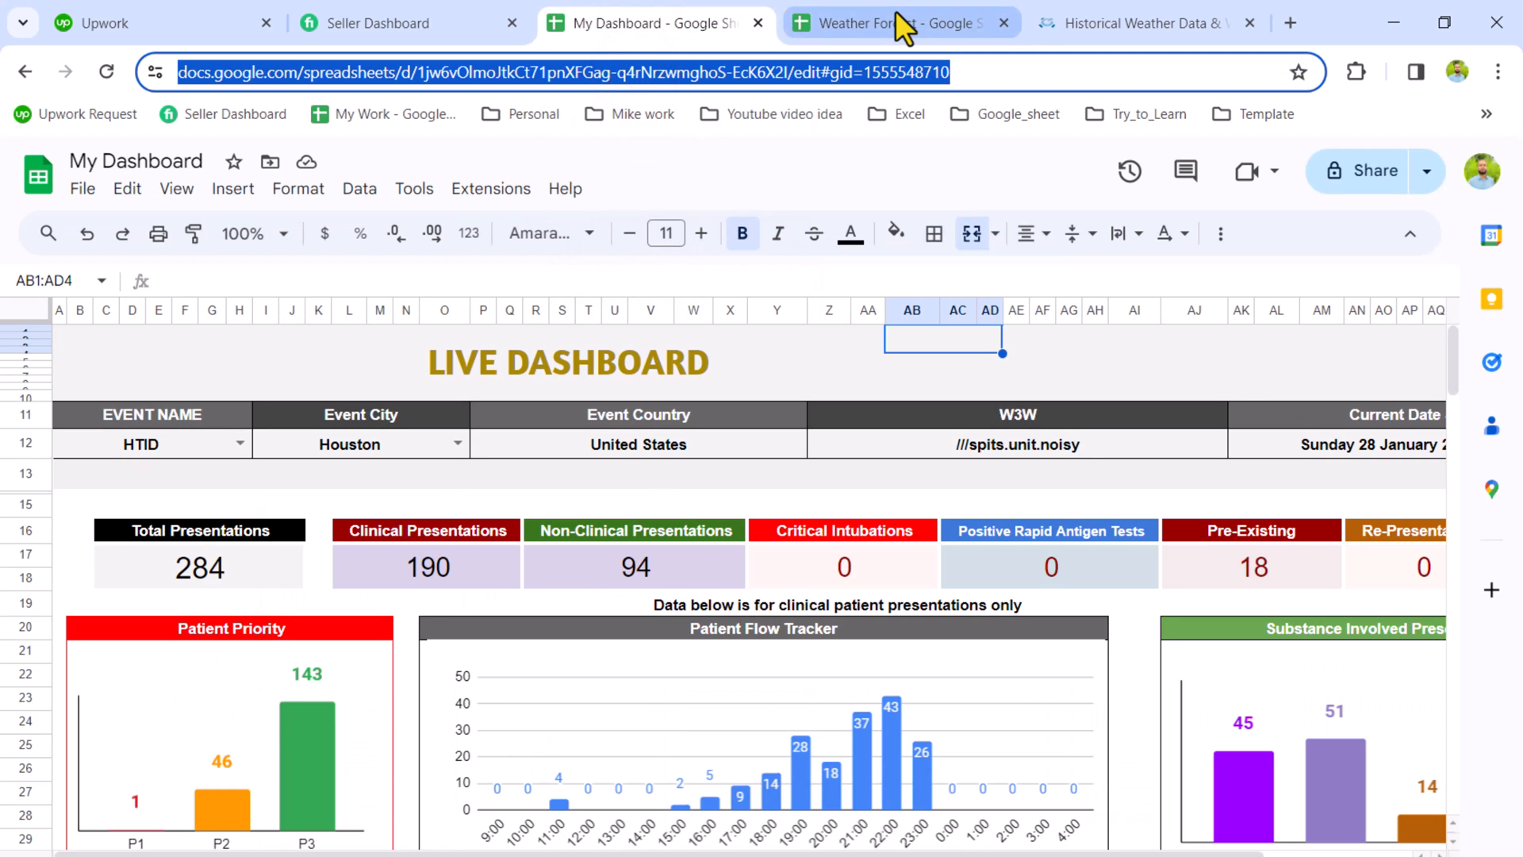
click(865, 22)
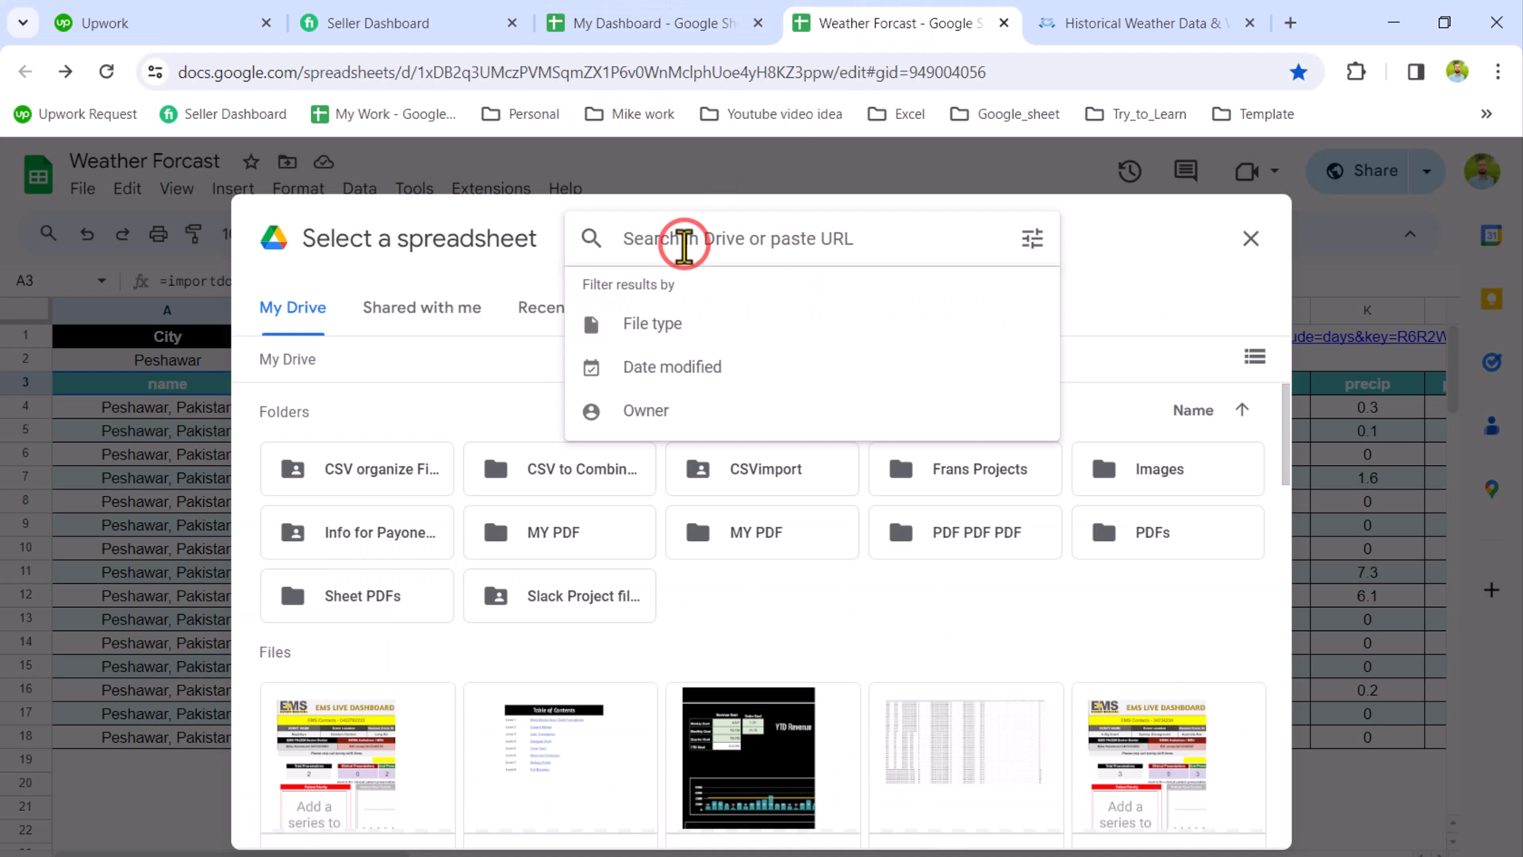
text(https://docs.google.com/spreadsheets/d/1jw6vOlmoJtl)
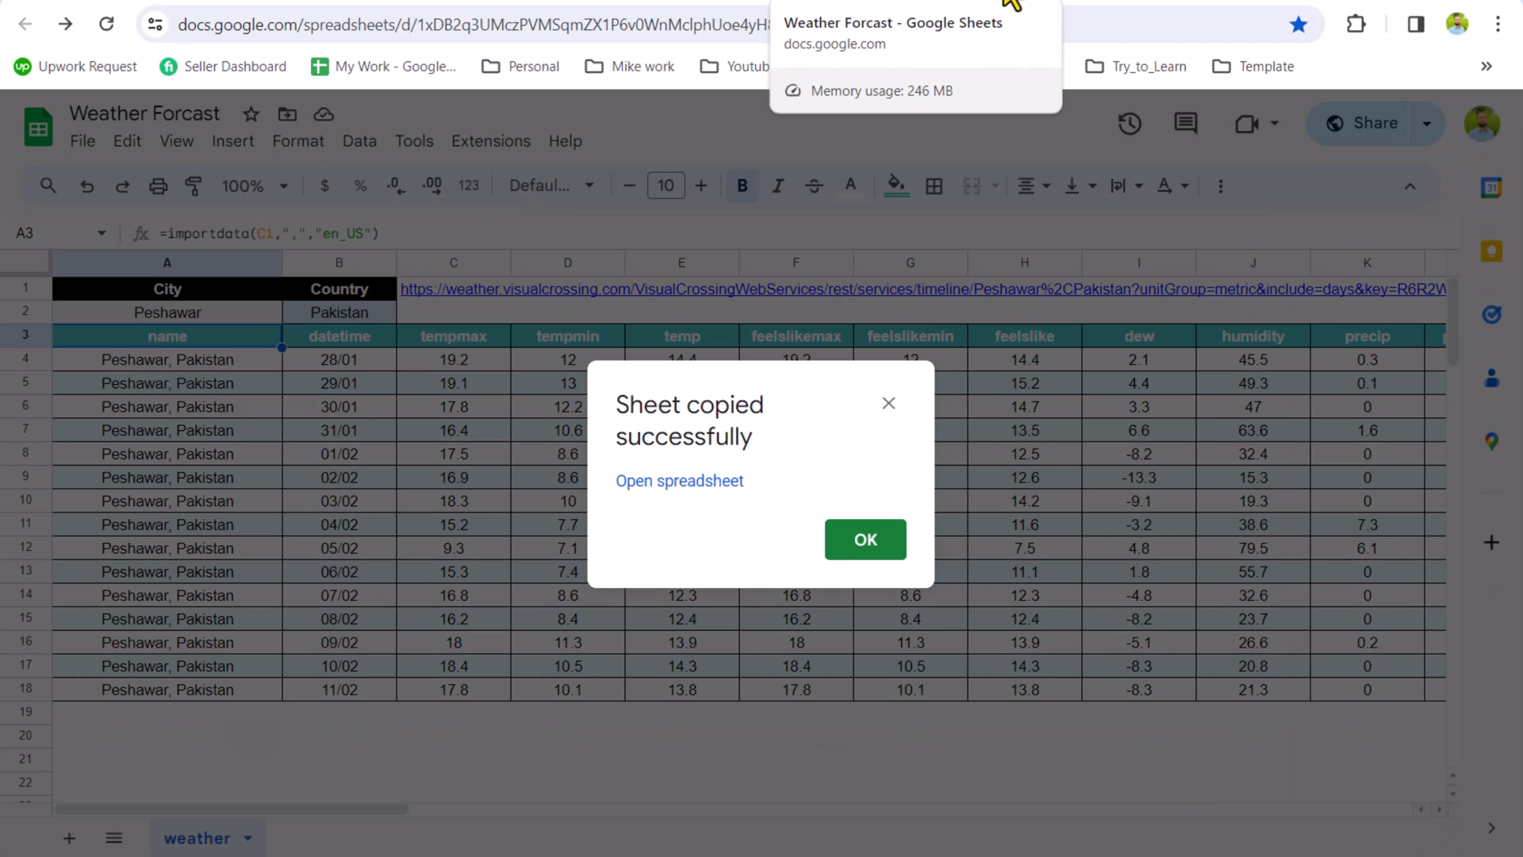
click(679, 481)
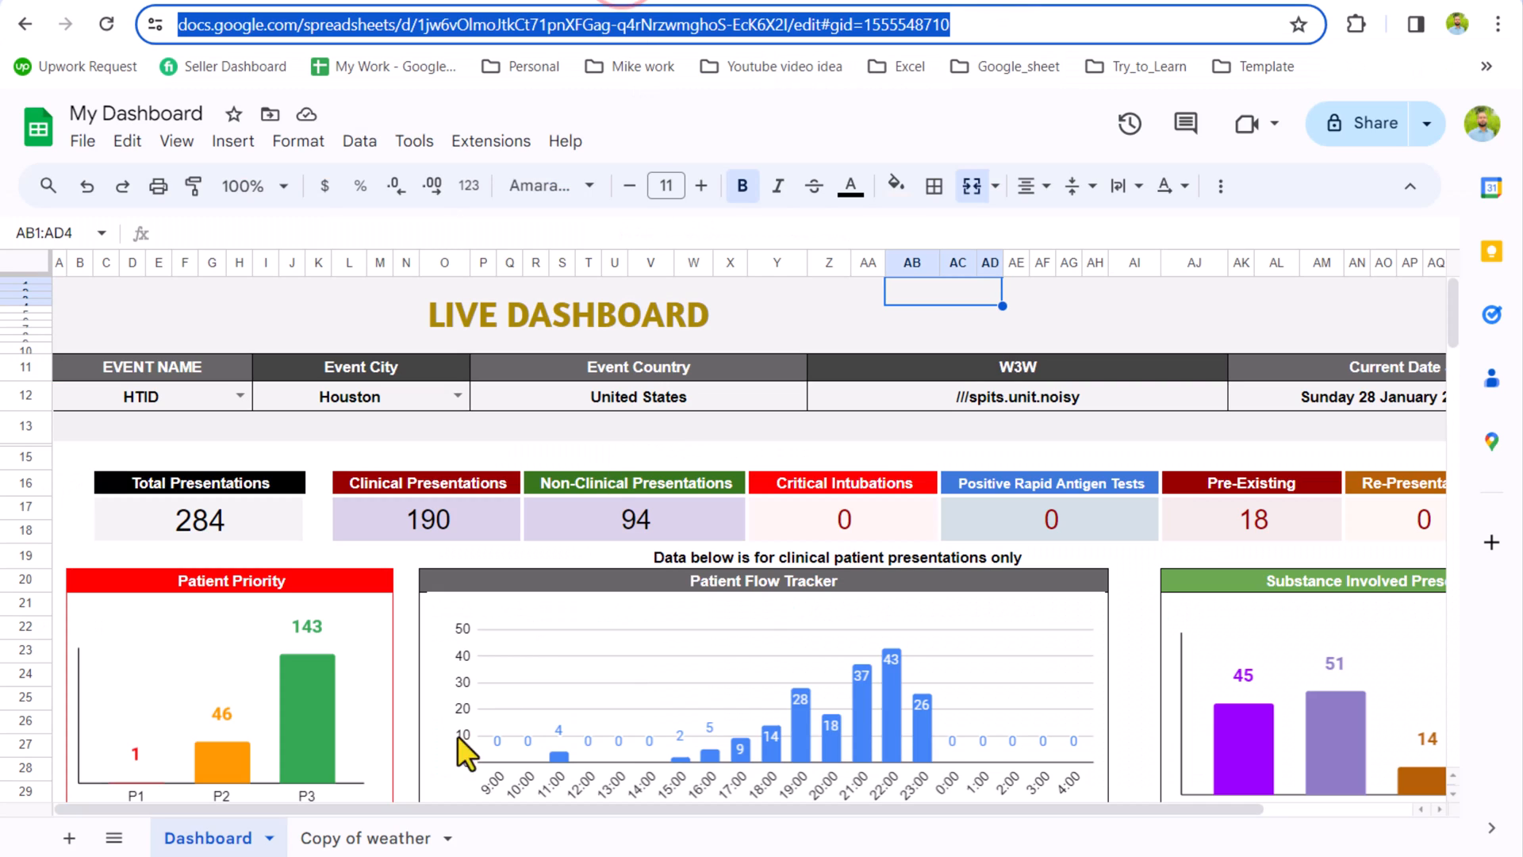
- Rename the copied tab to weather and link A2 to Dashboard!I12 (Event City)
click(364, 838)
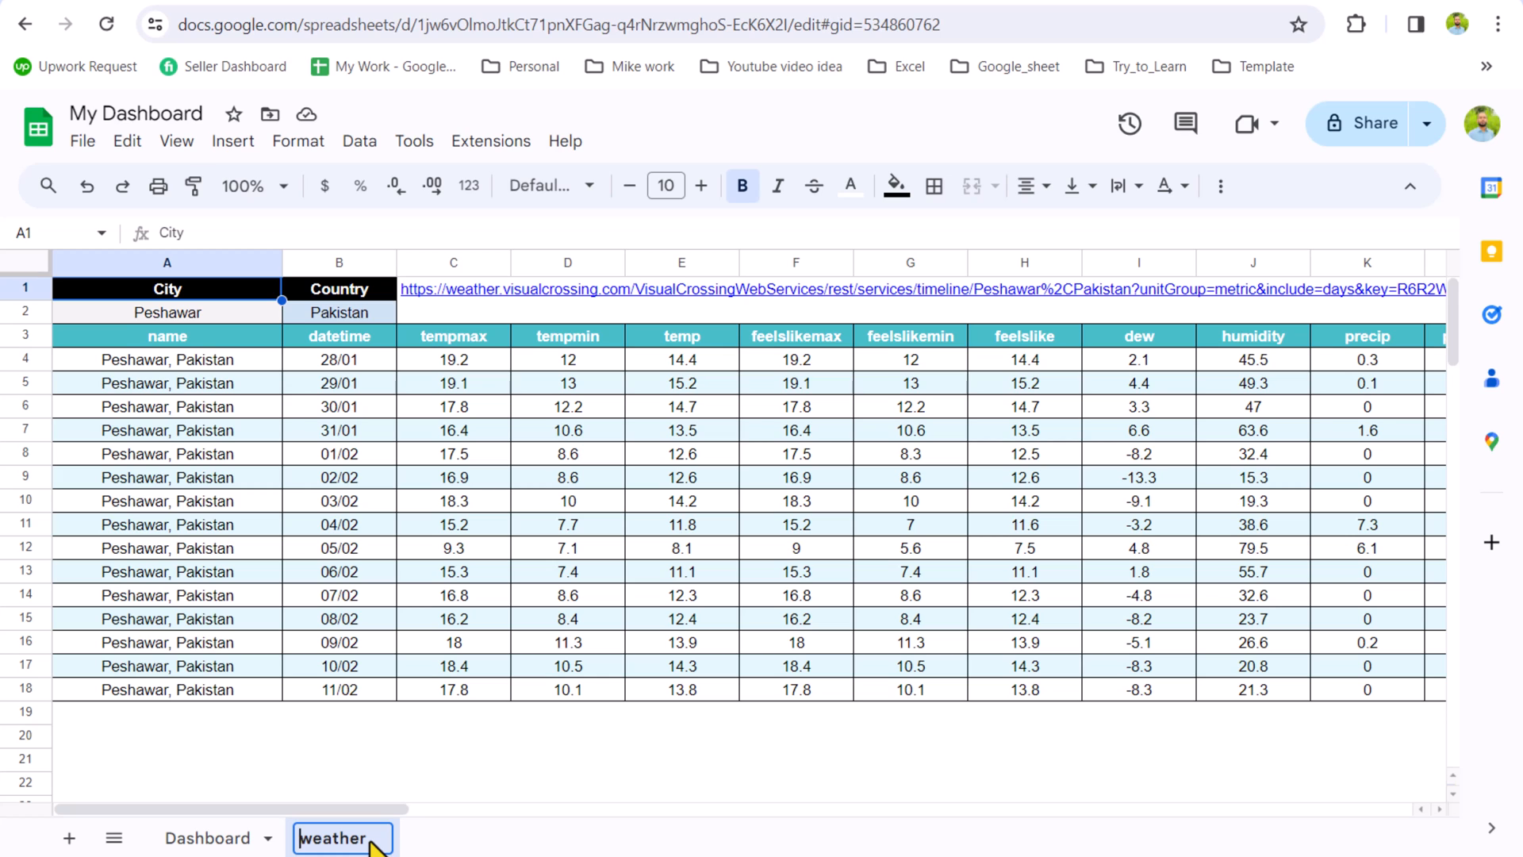
click(339, 312)
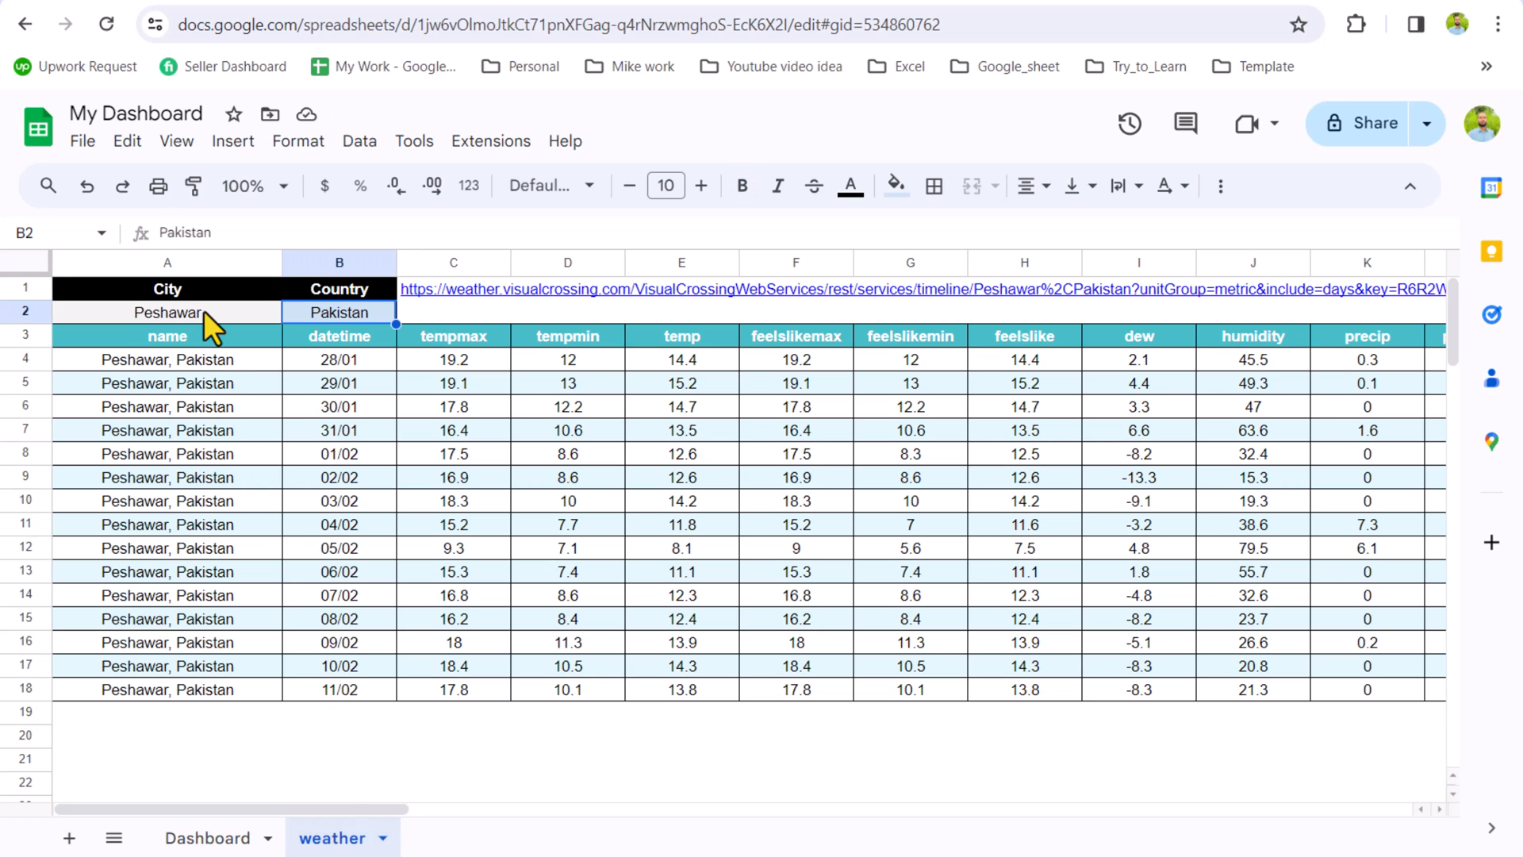
mouse_move(233, 787)
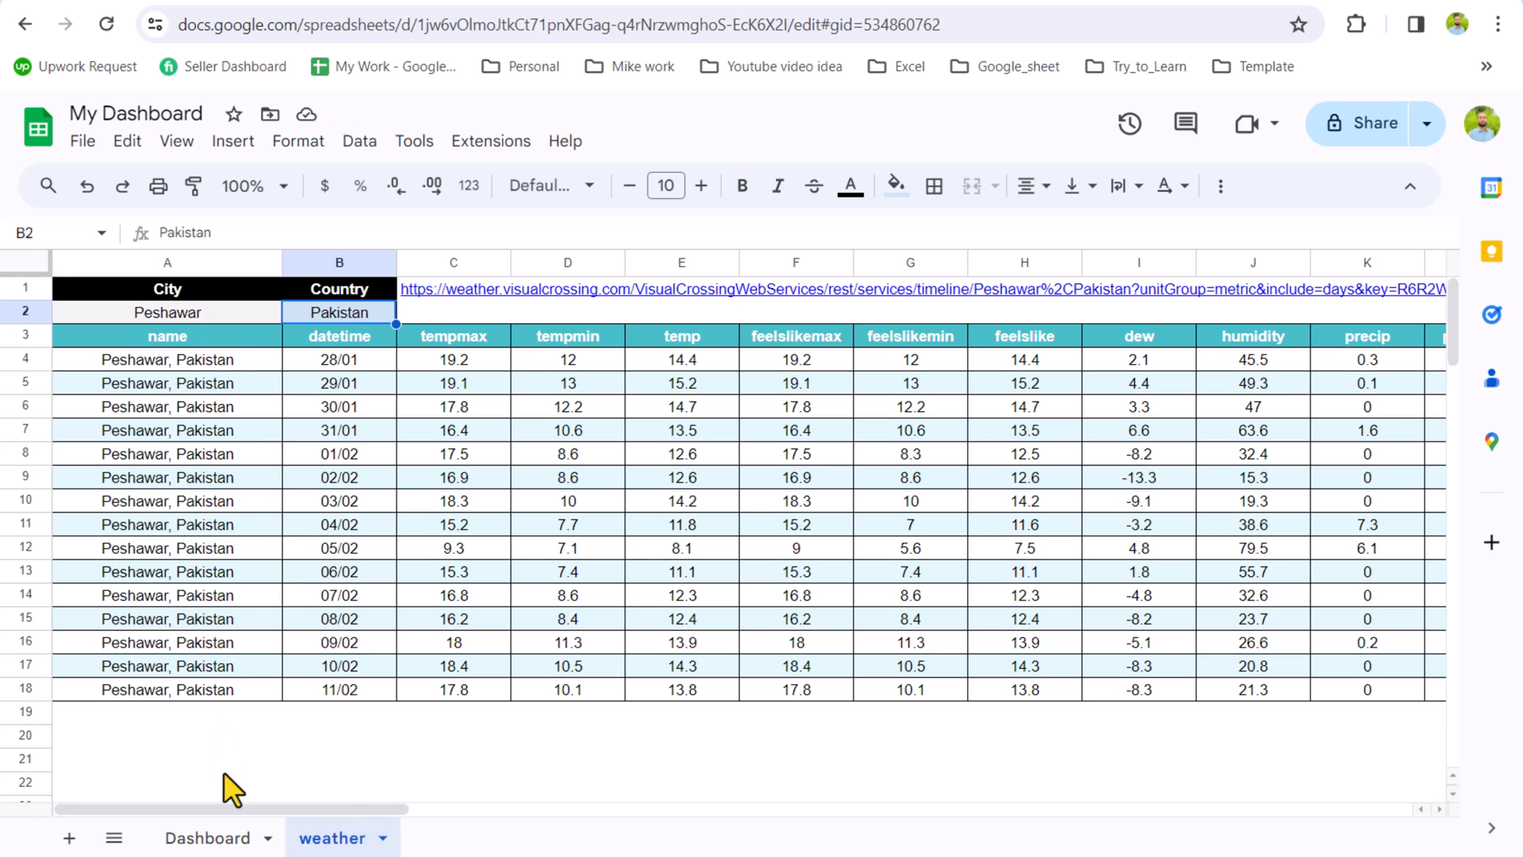
click(167, 312)
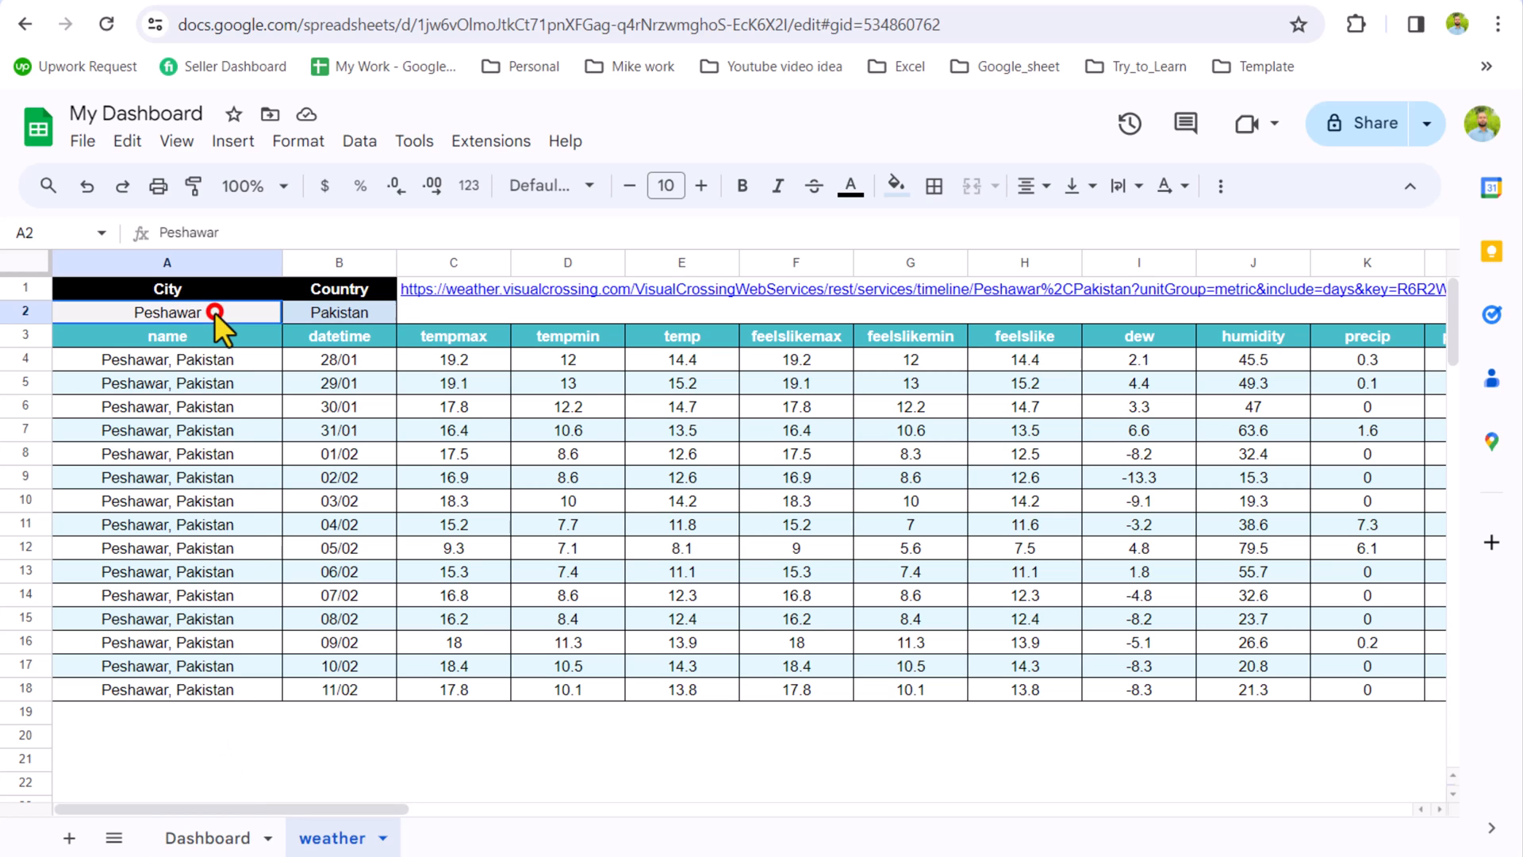
click(207, 838)
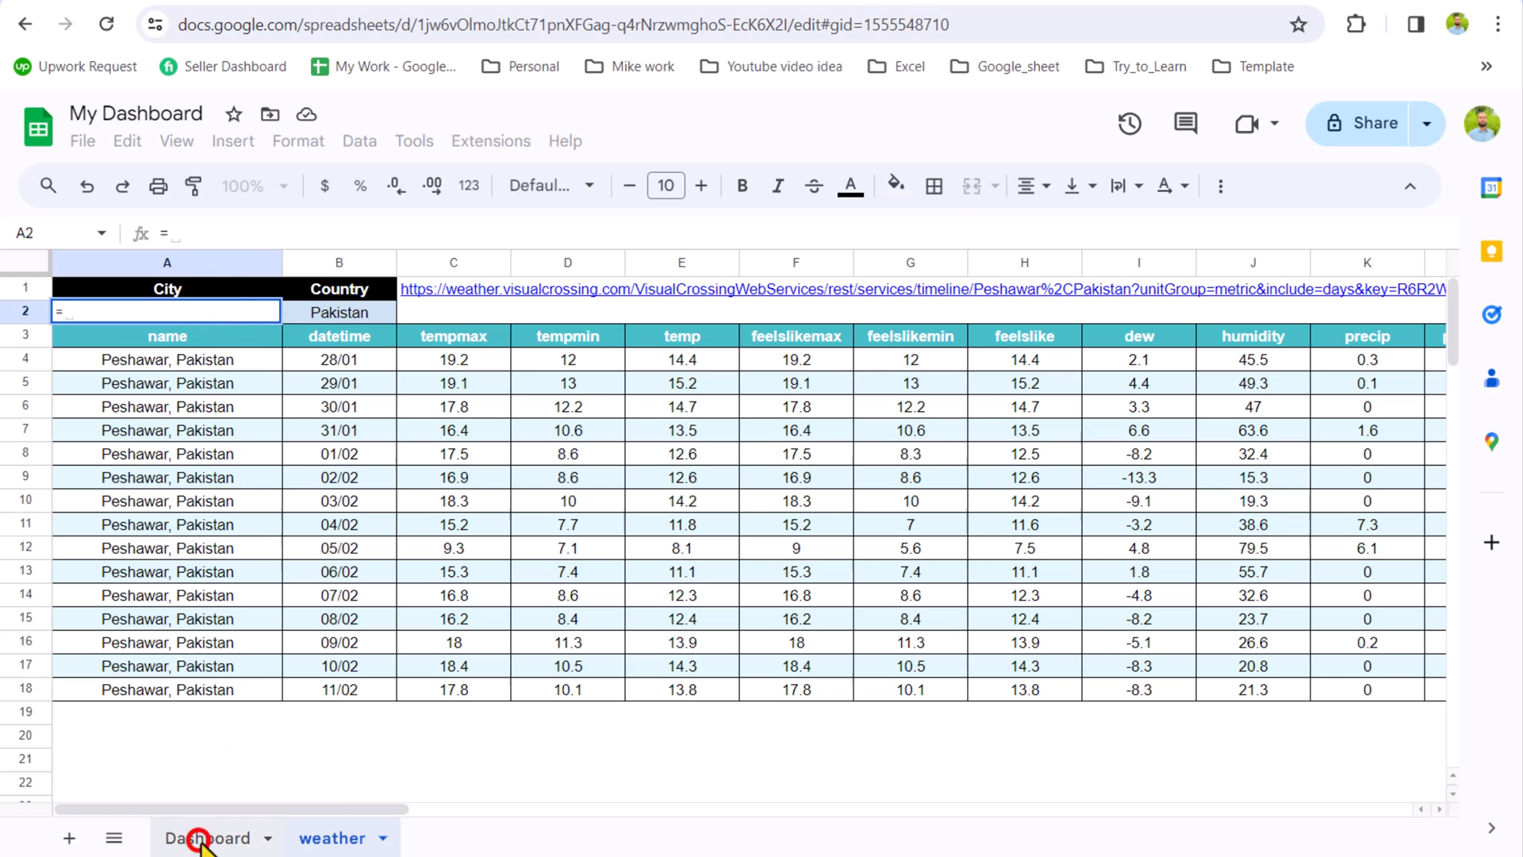
click(207, 838)
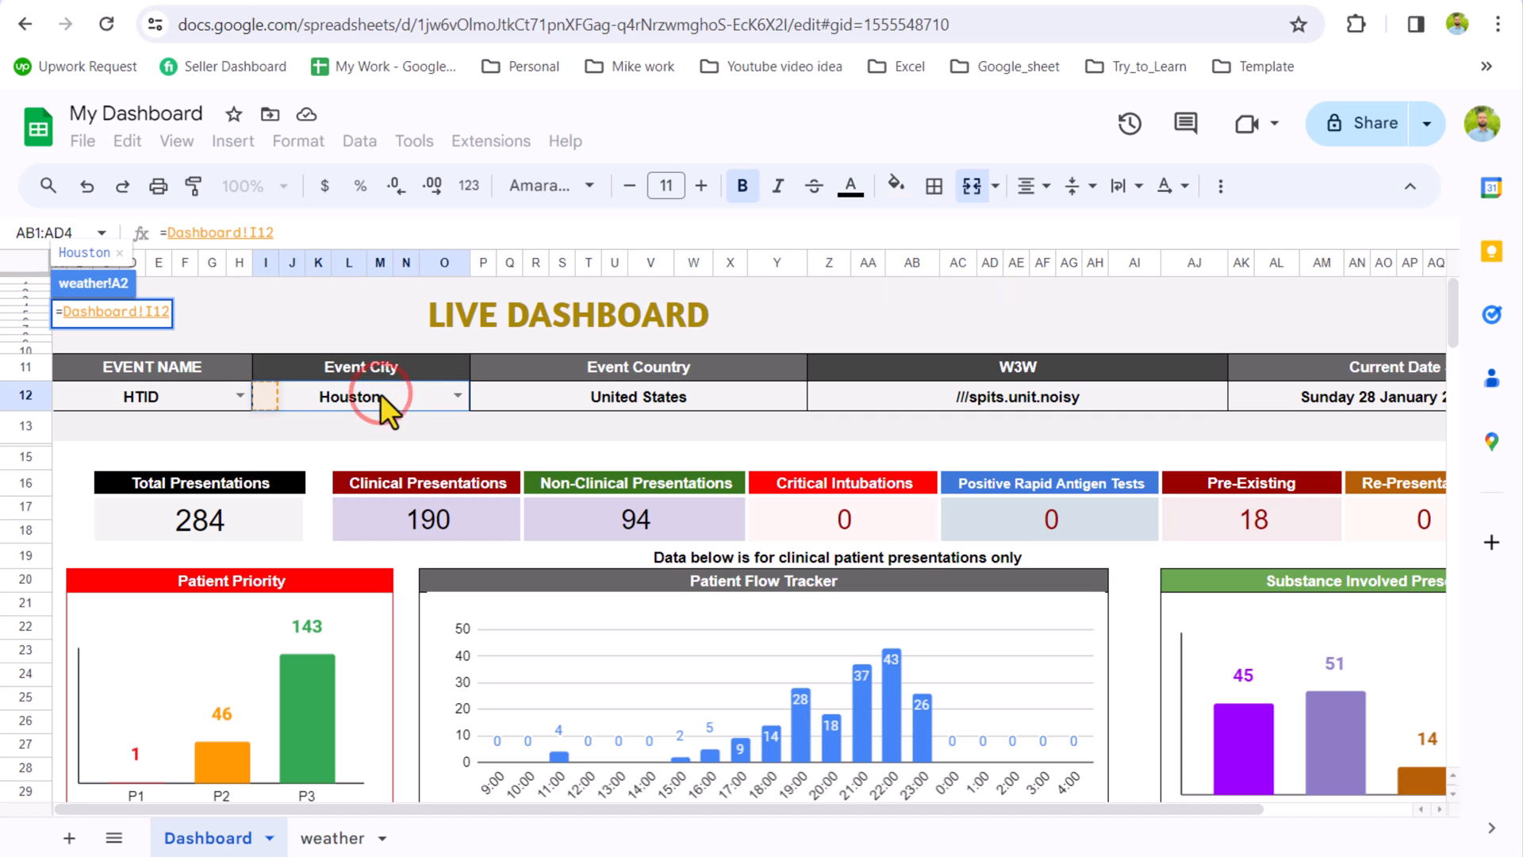
- Link country cell B2 to Dashboard!P12 (Event Country)
click(333, 838)
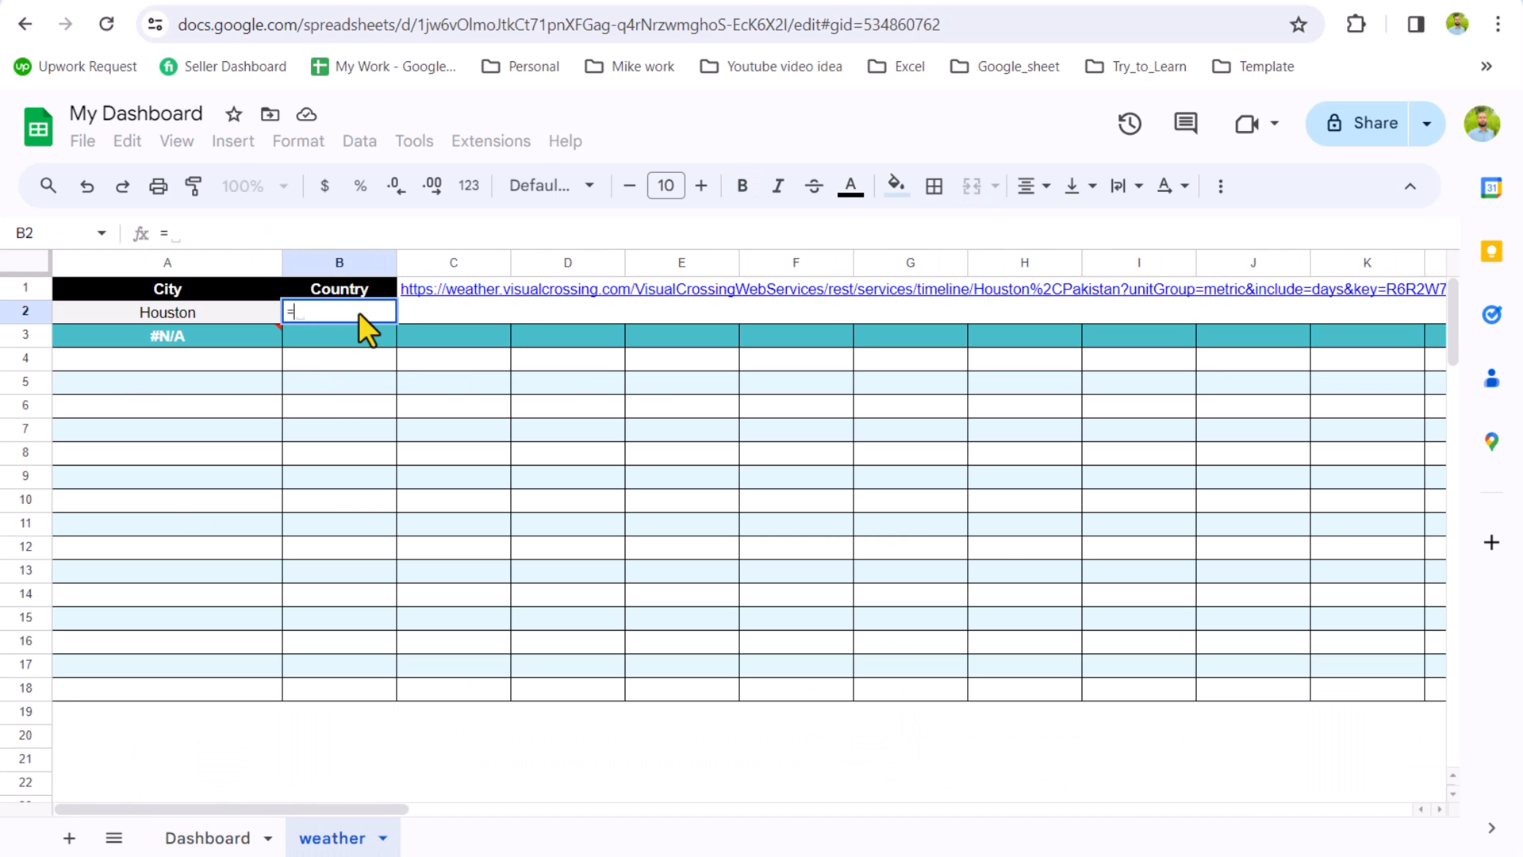
click(207, 838)
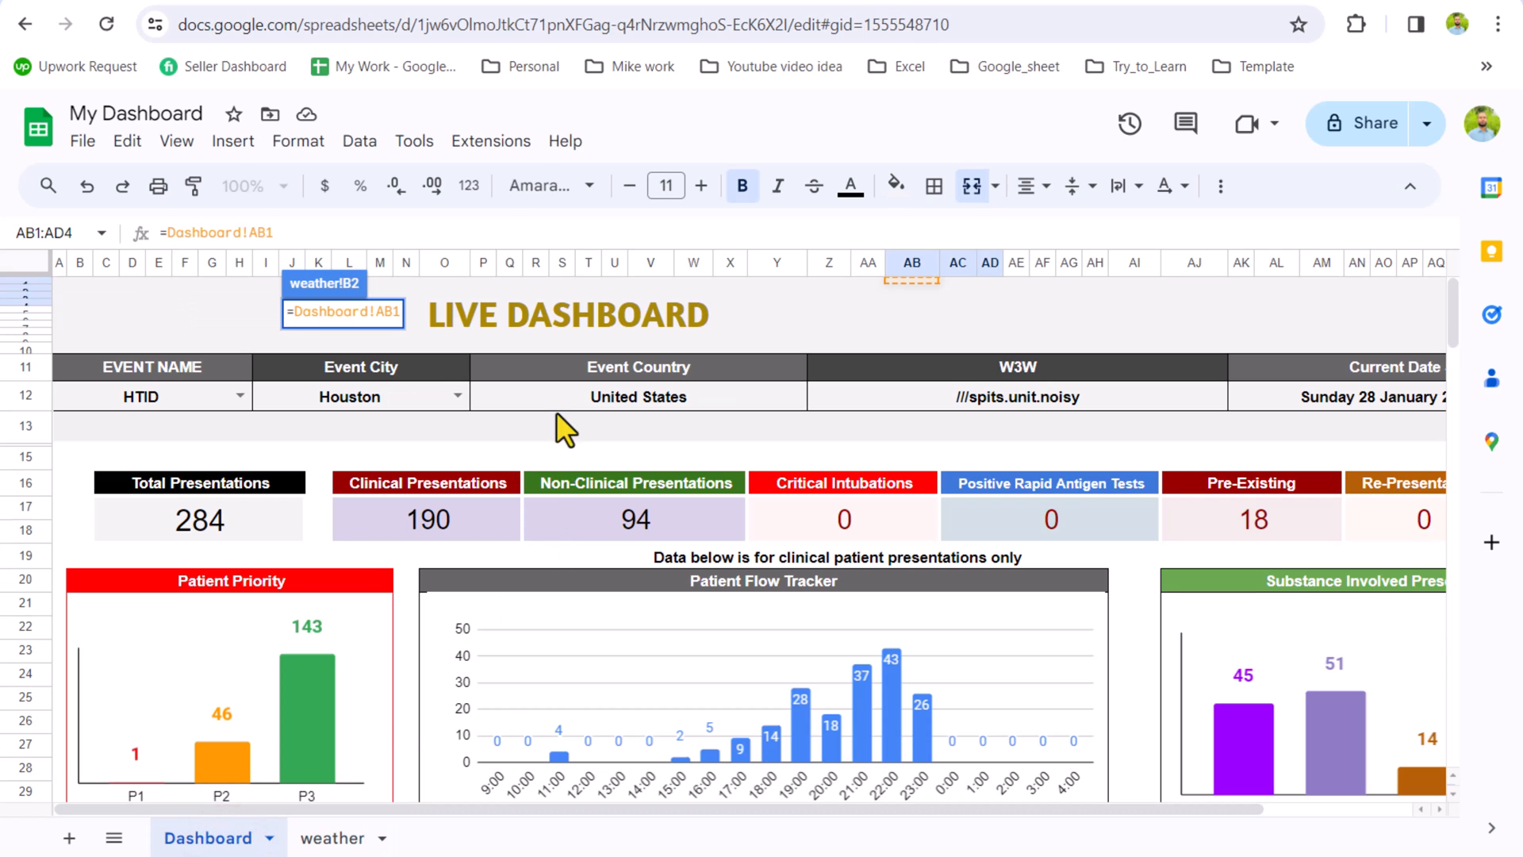
click(332, 838)
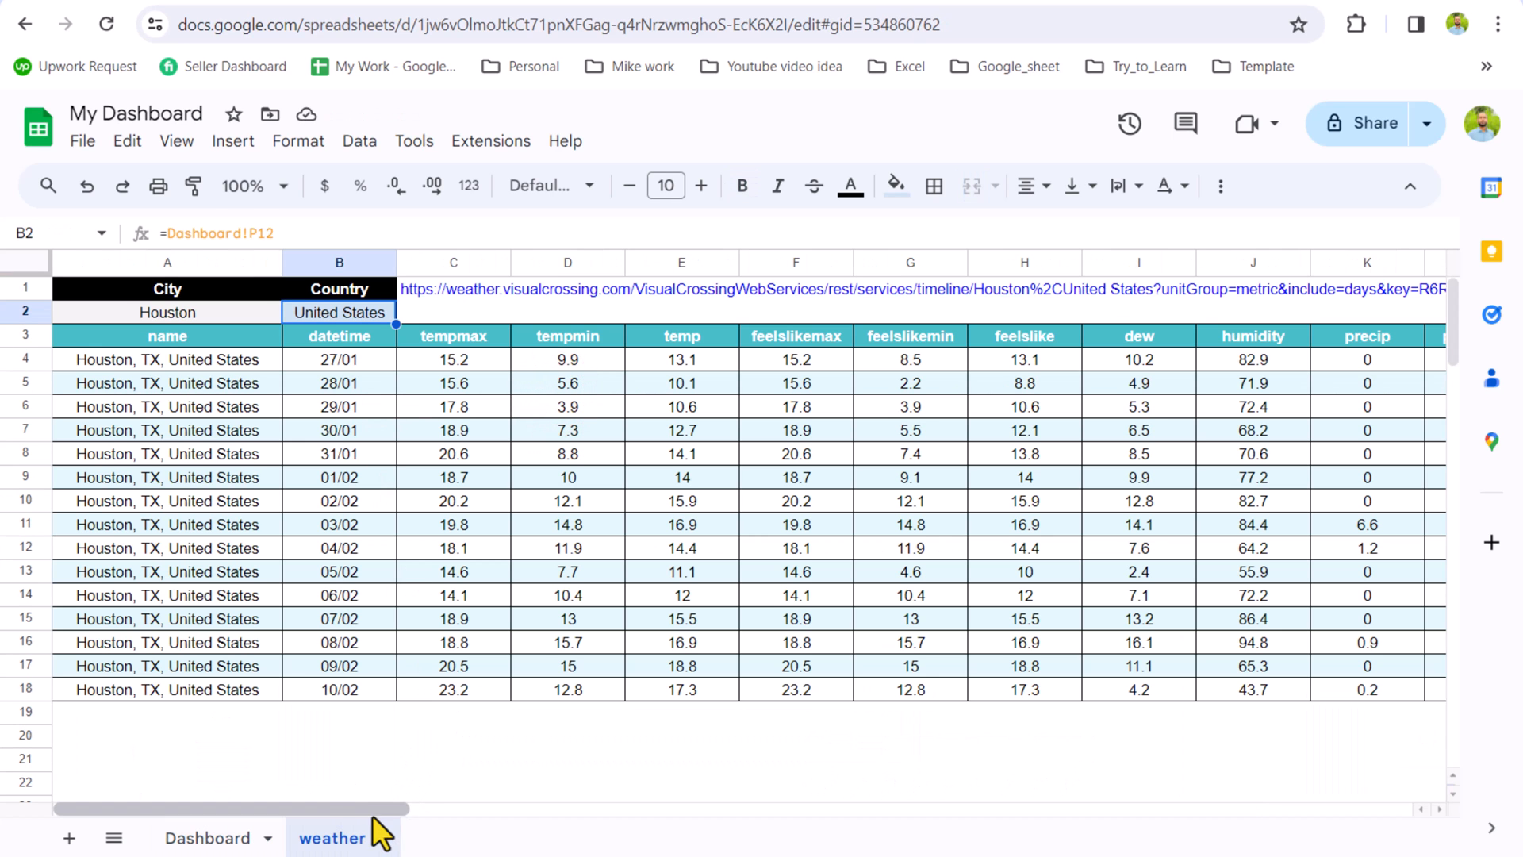
scroll(right, 3)
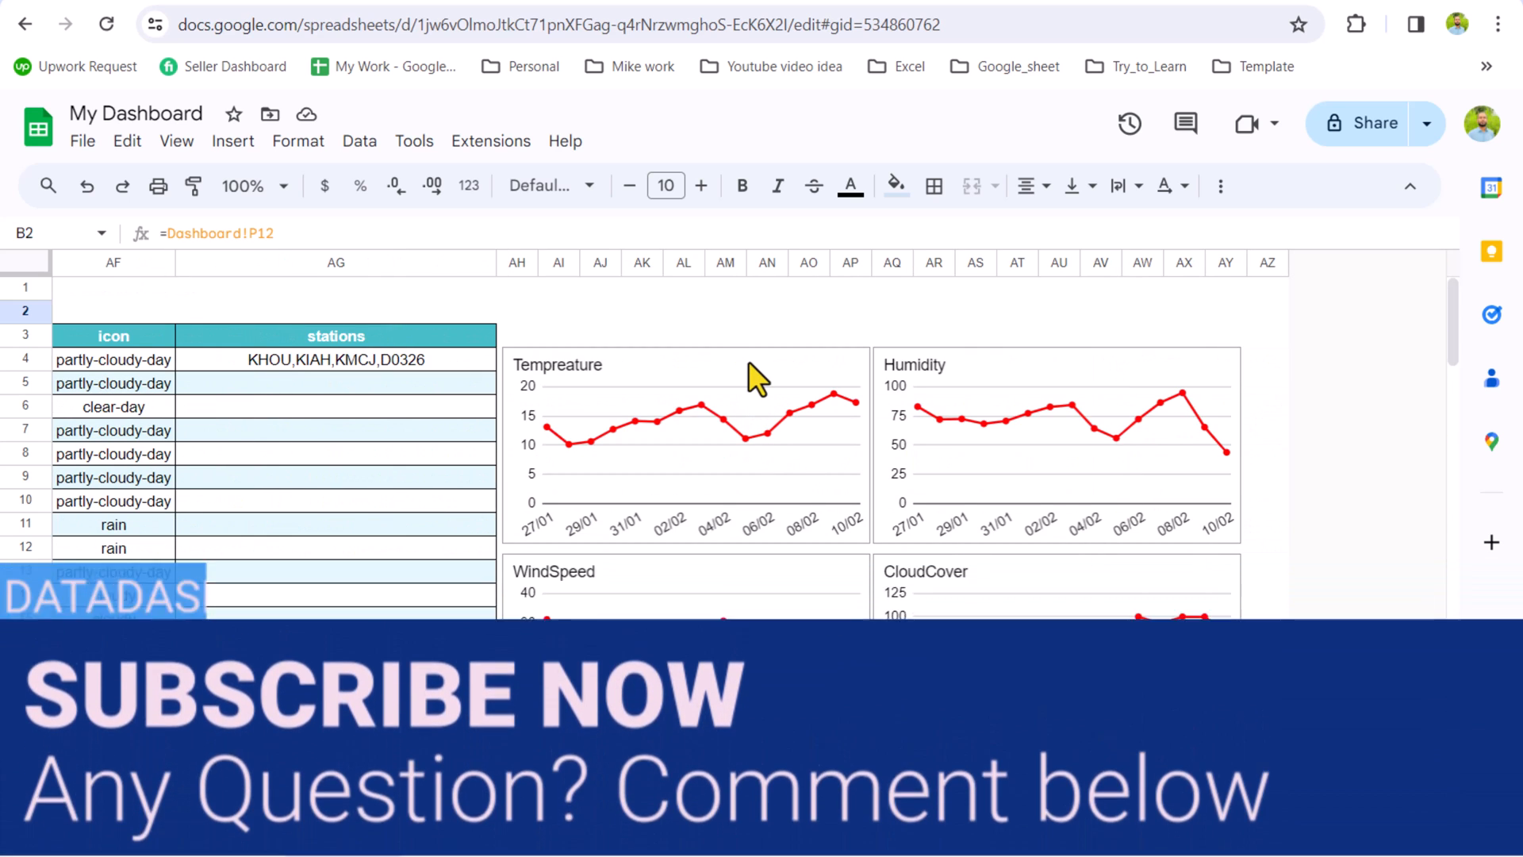
mouse_move(718, 451)
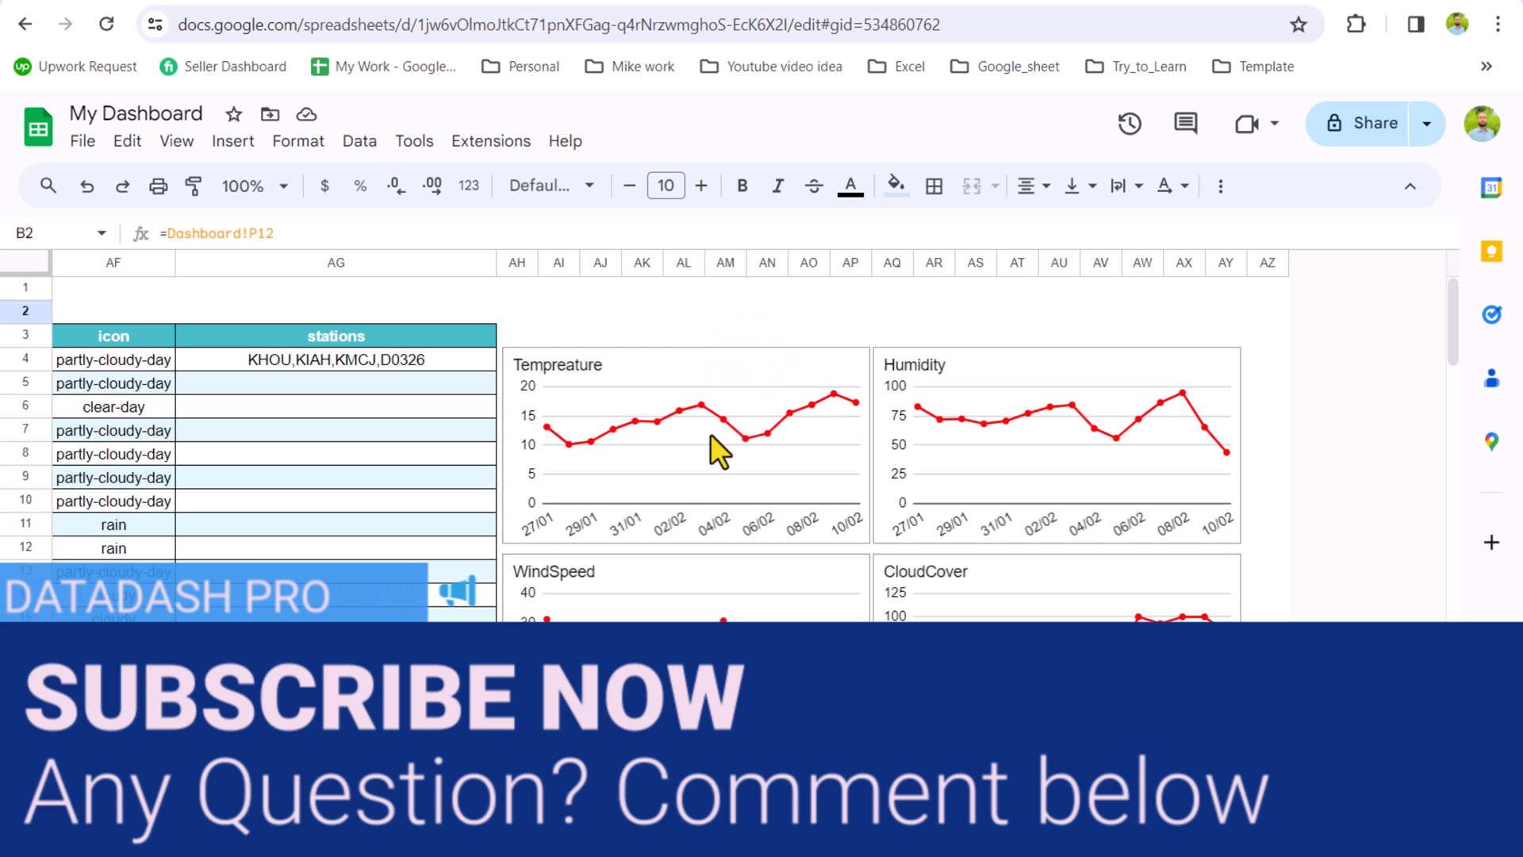
- Choose Philadelphia in the Dashboard's I12 Event City dropdown and check the temperature chart
click(207, 838)
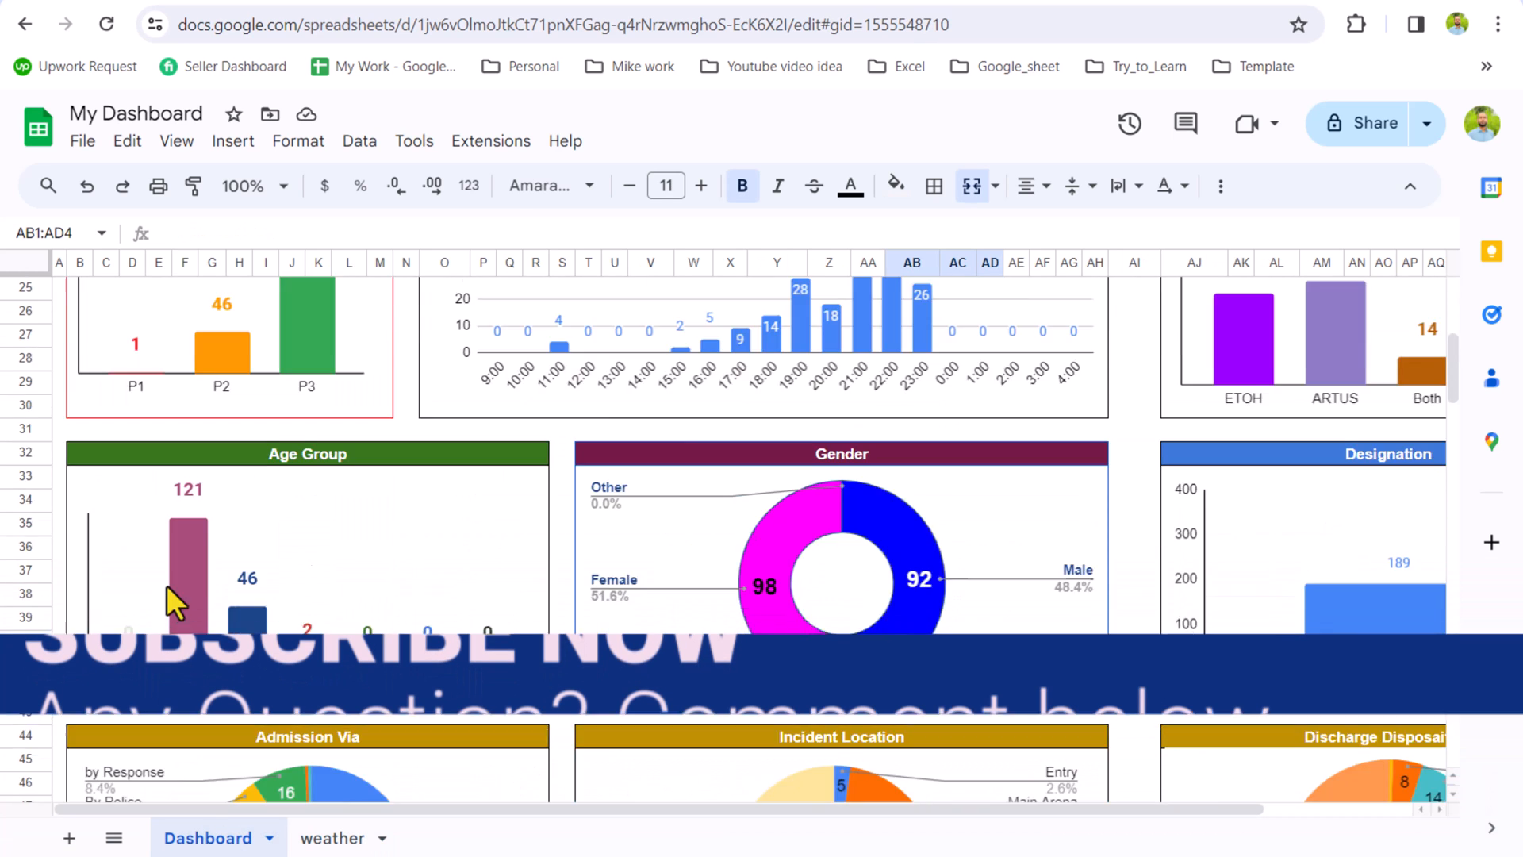
scroll(down, 3)
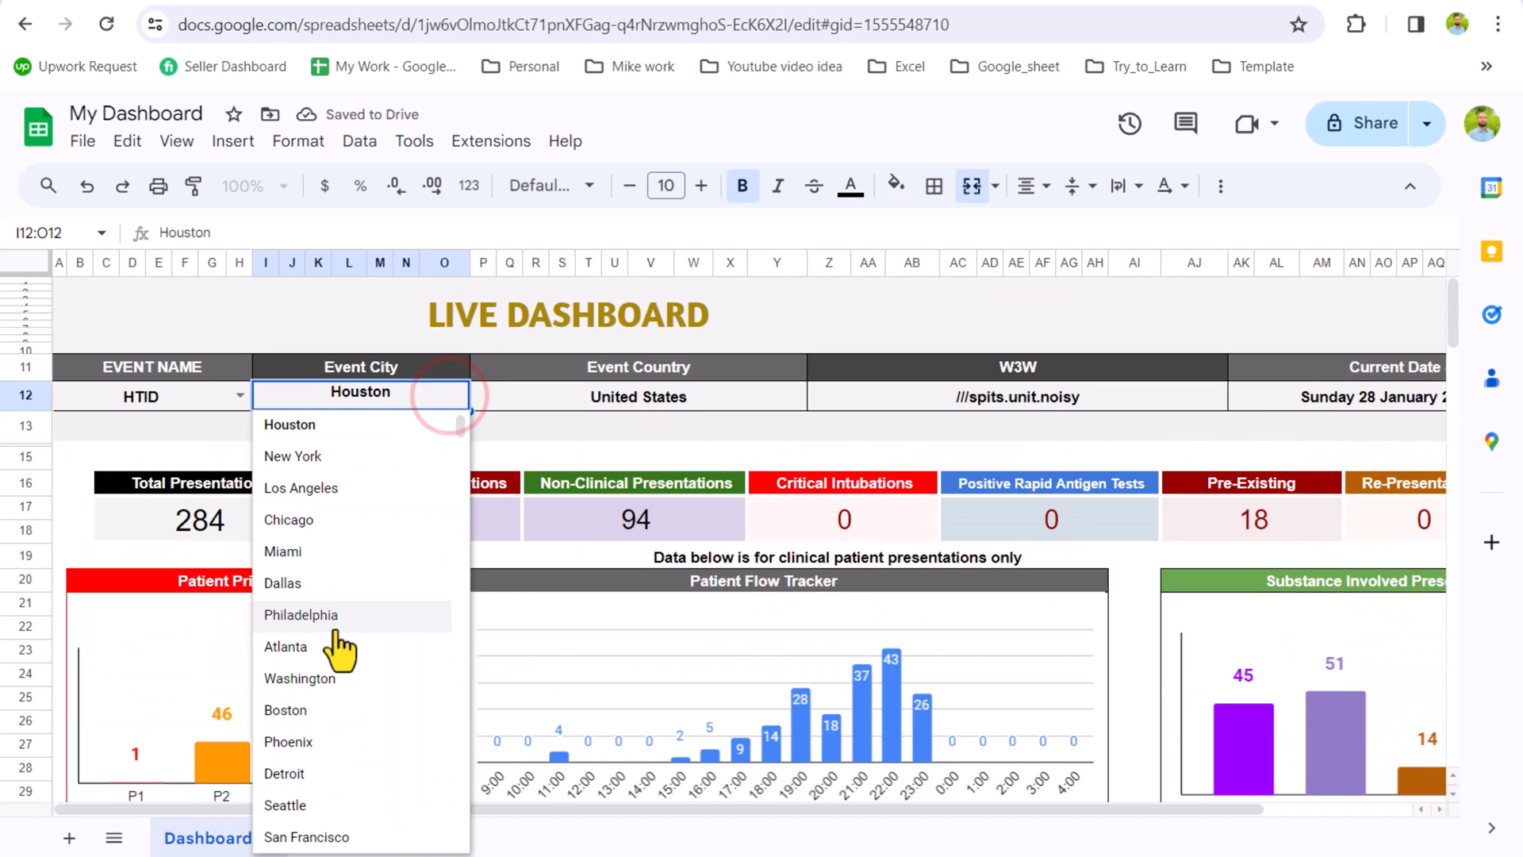
click(302, 614)
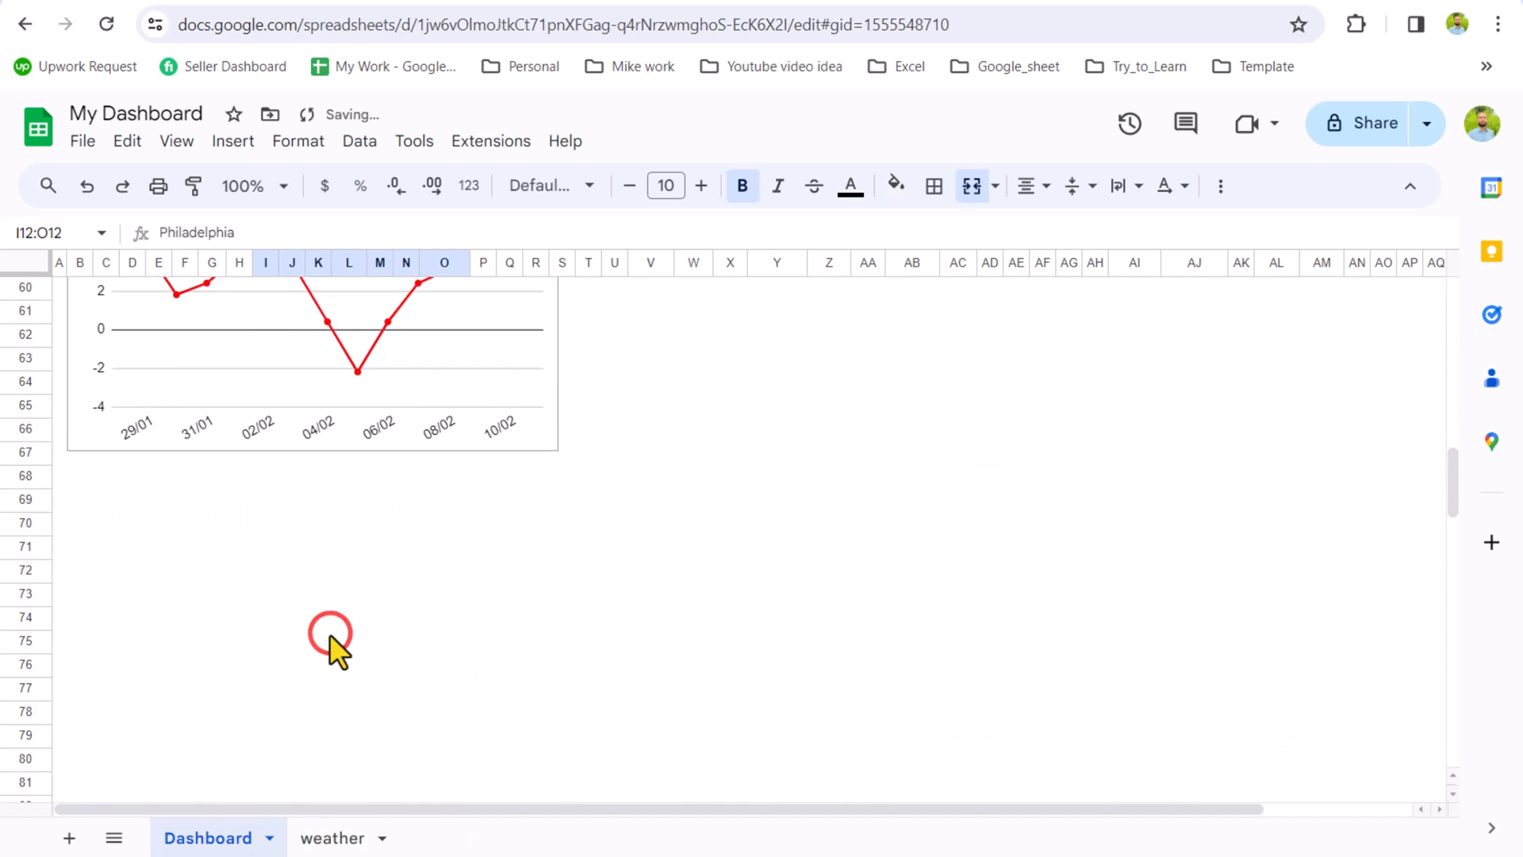
scroll(up, 3)
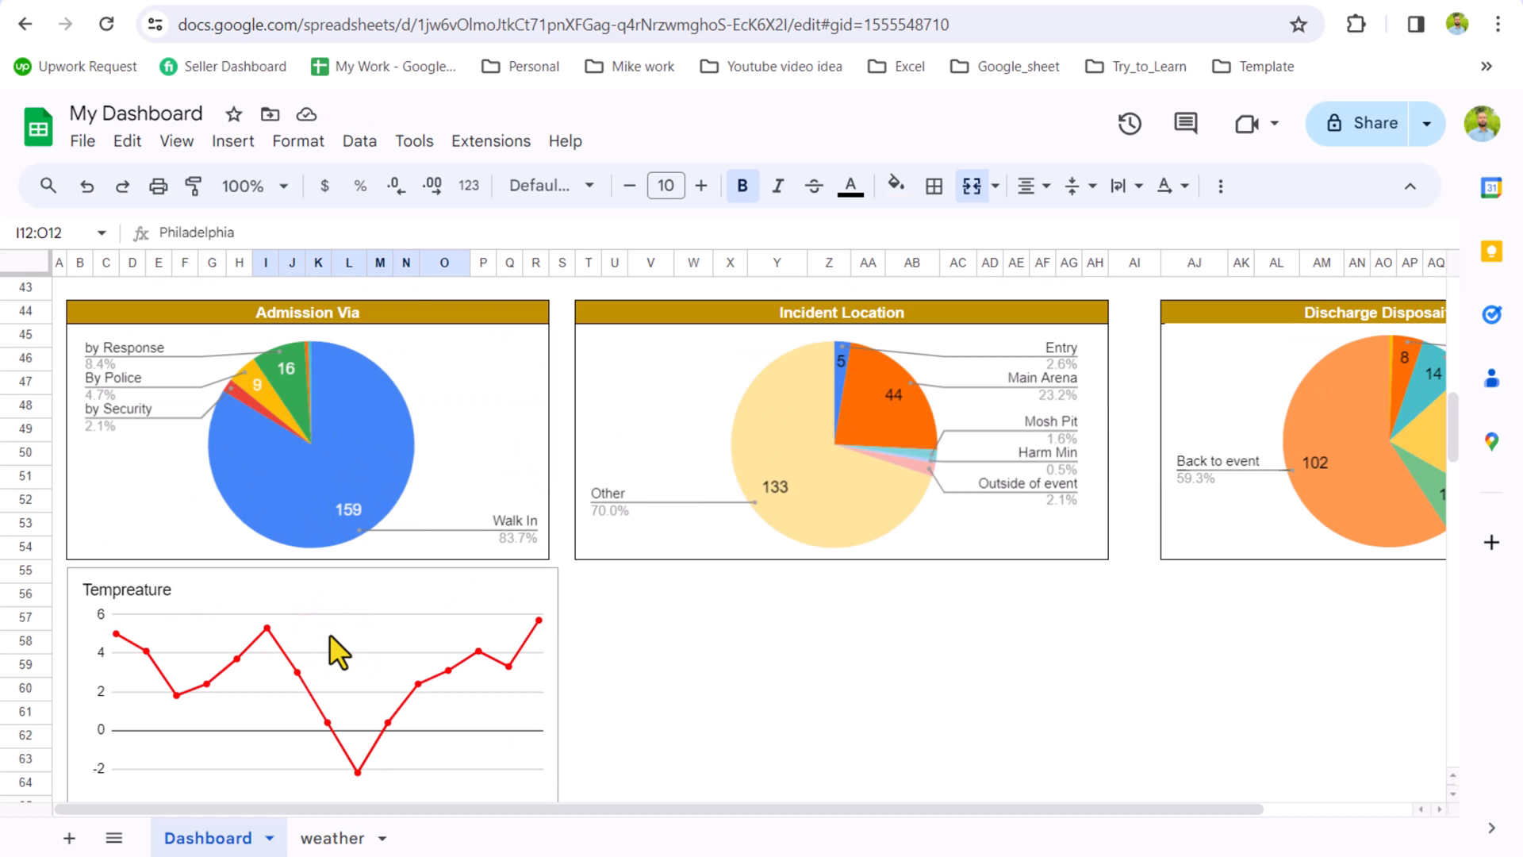
scroll(up, 3)
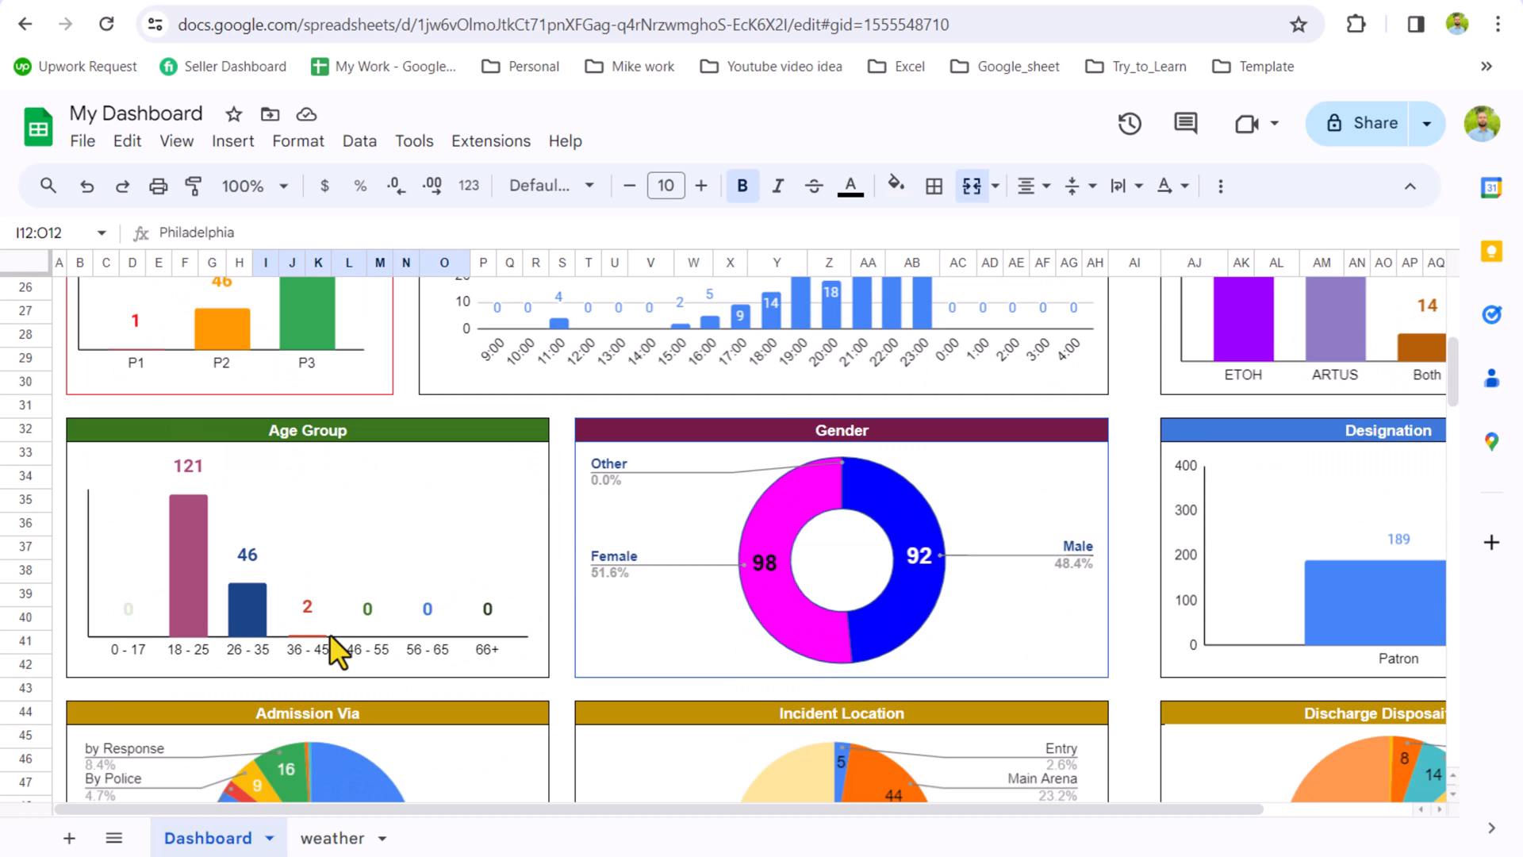
- Link Dashboard AB1 to weather cell D4 (3.4), then return to the weather tab
scroll(up, 3)
text(=)
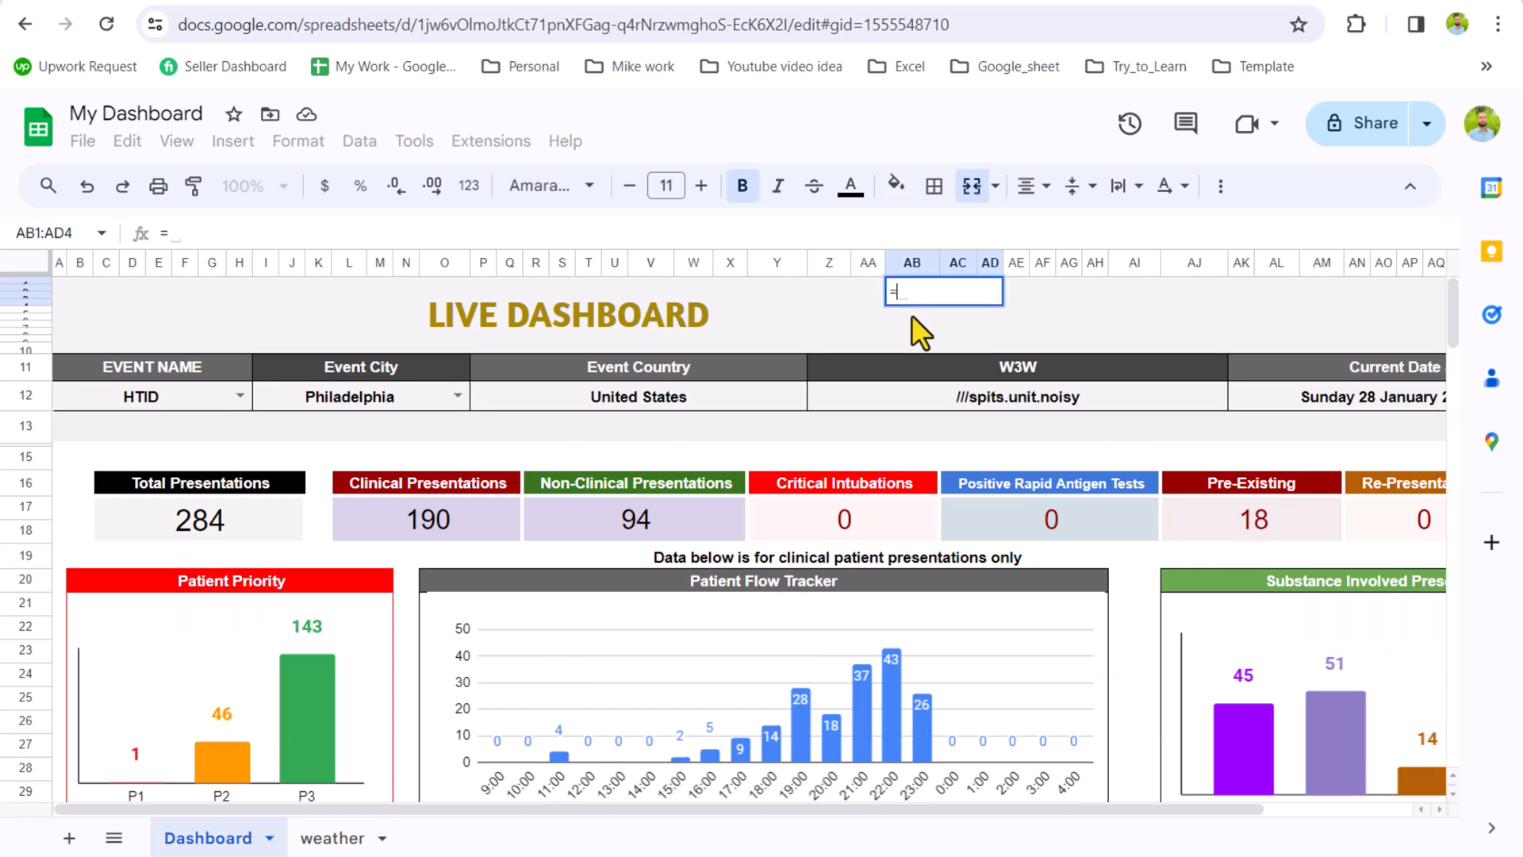
click(333, 838)
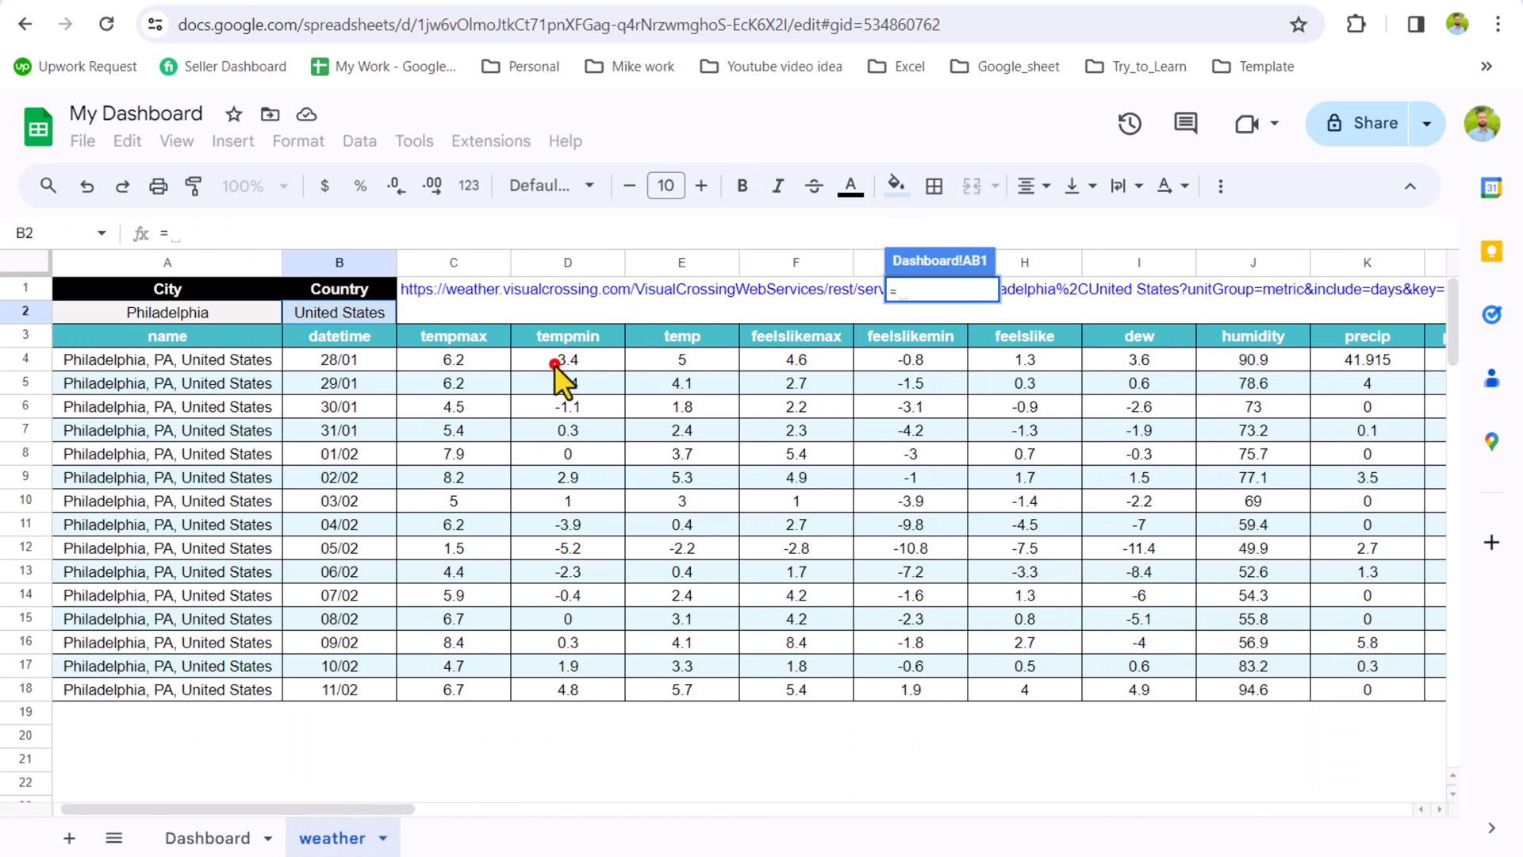
click(207, 838)
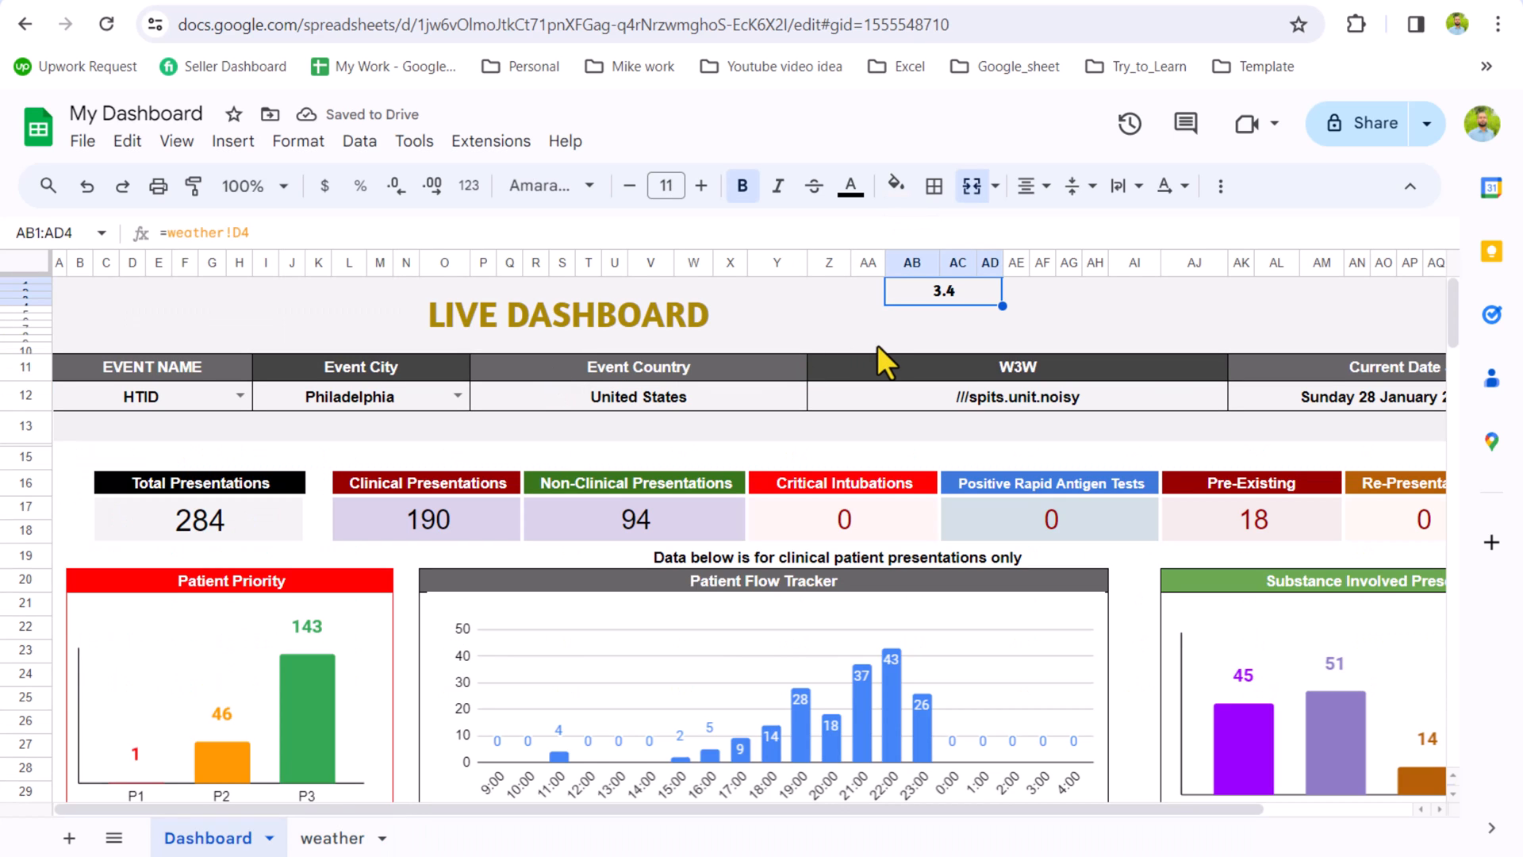
click(333, 837)
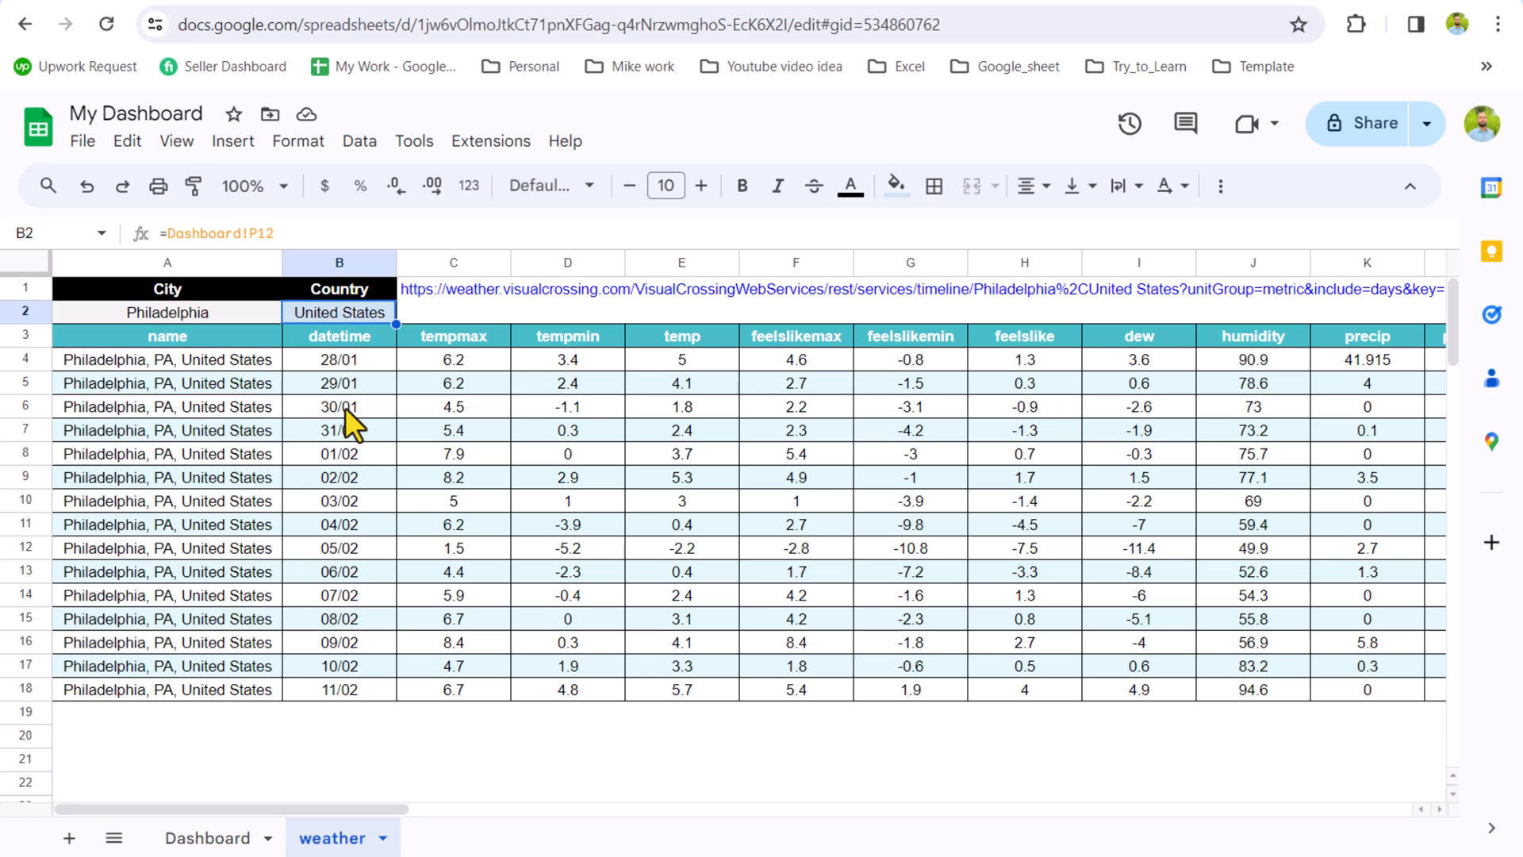
mouse_move(358, 381)
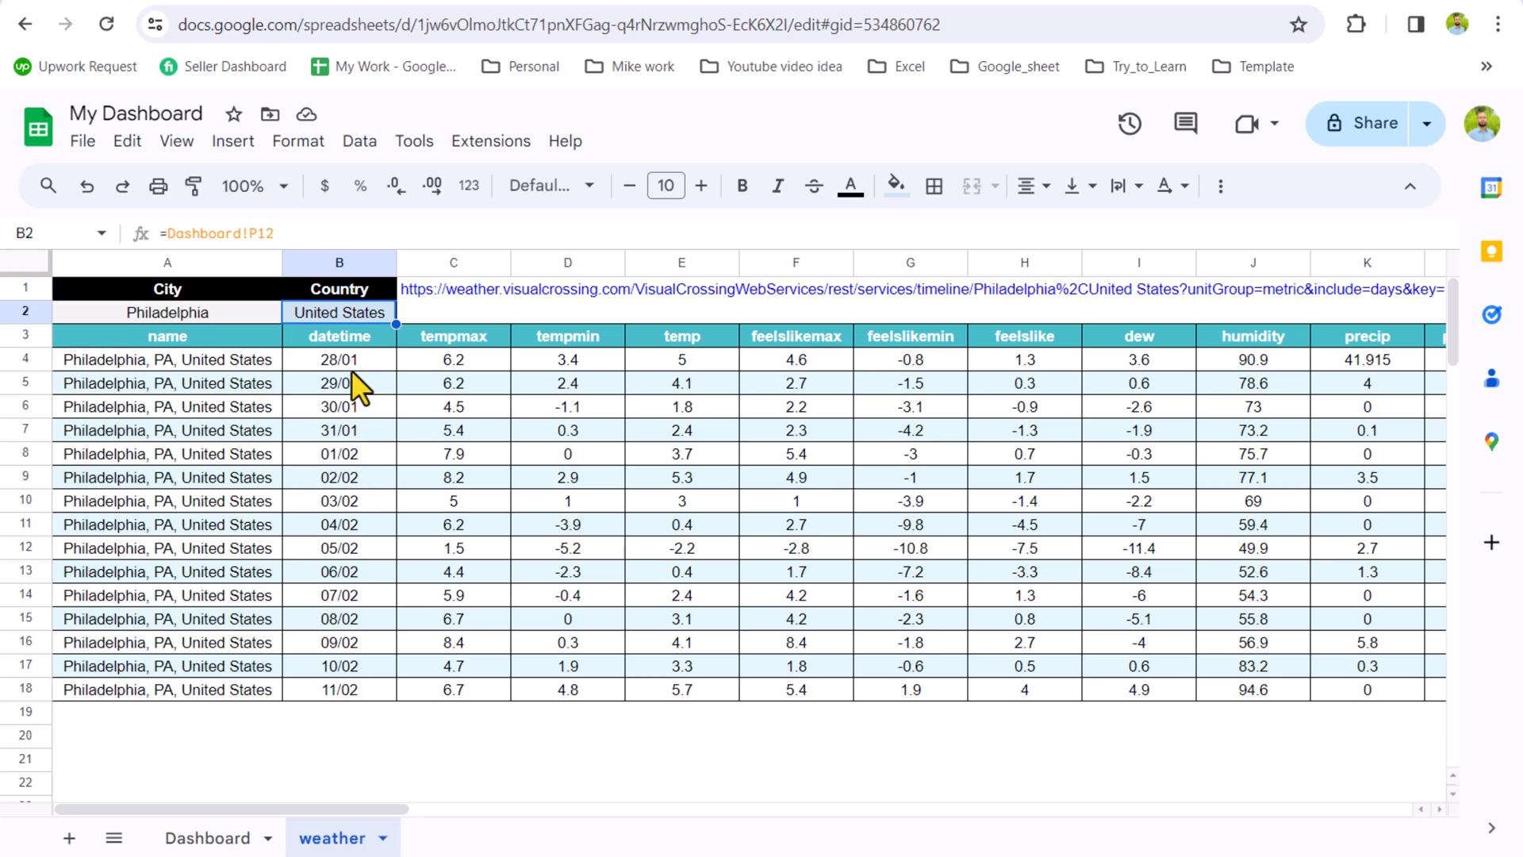
mouse_move(434, 454)
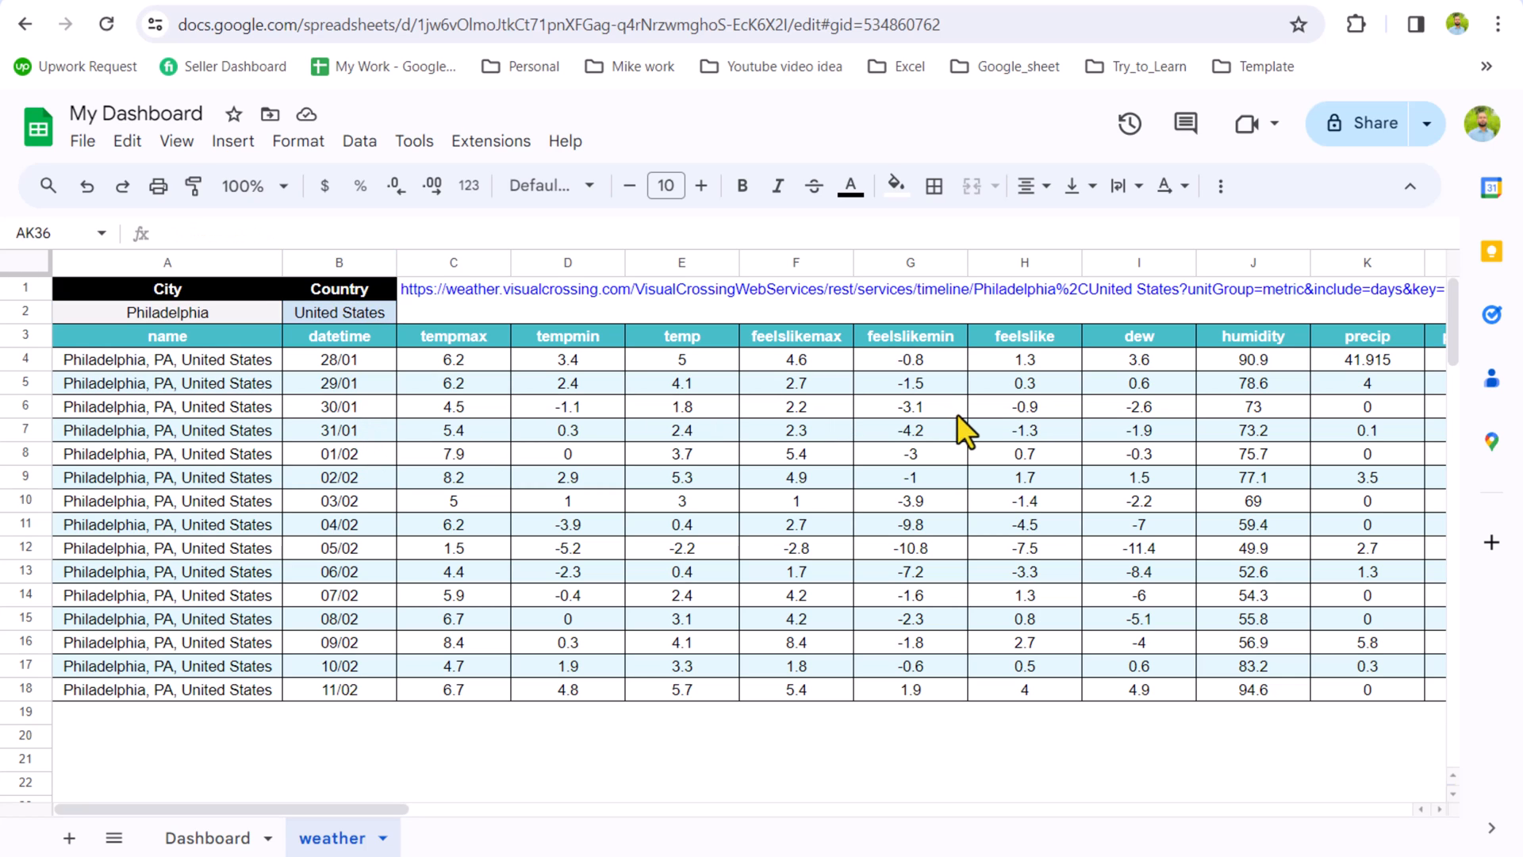
mouse_move(1138, 394)
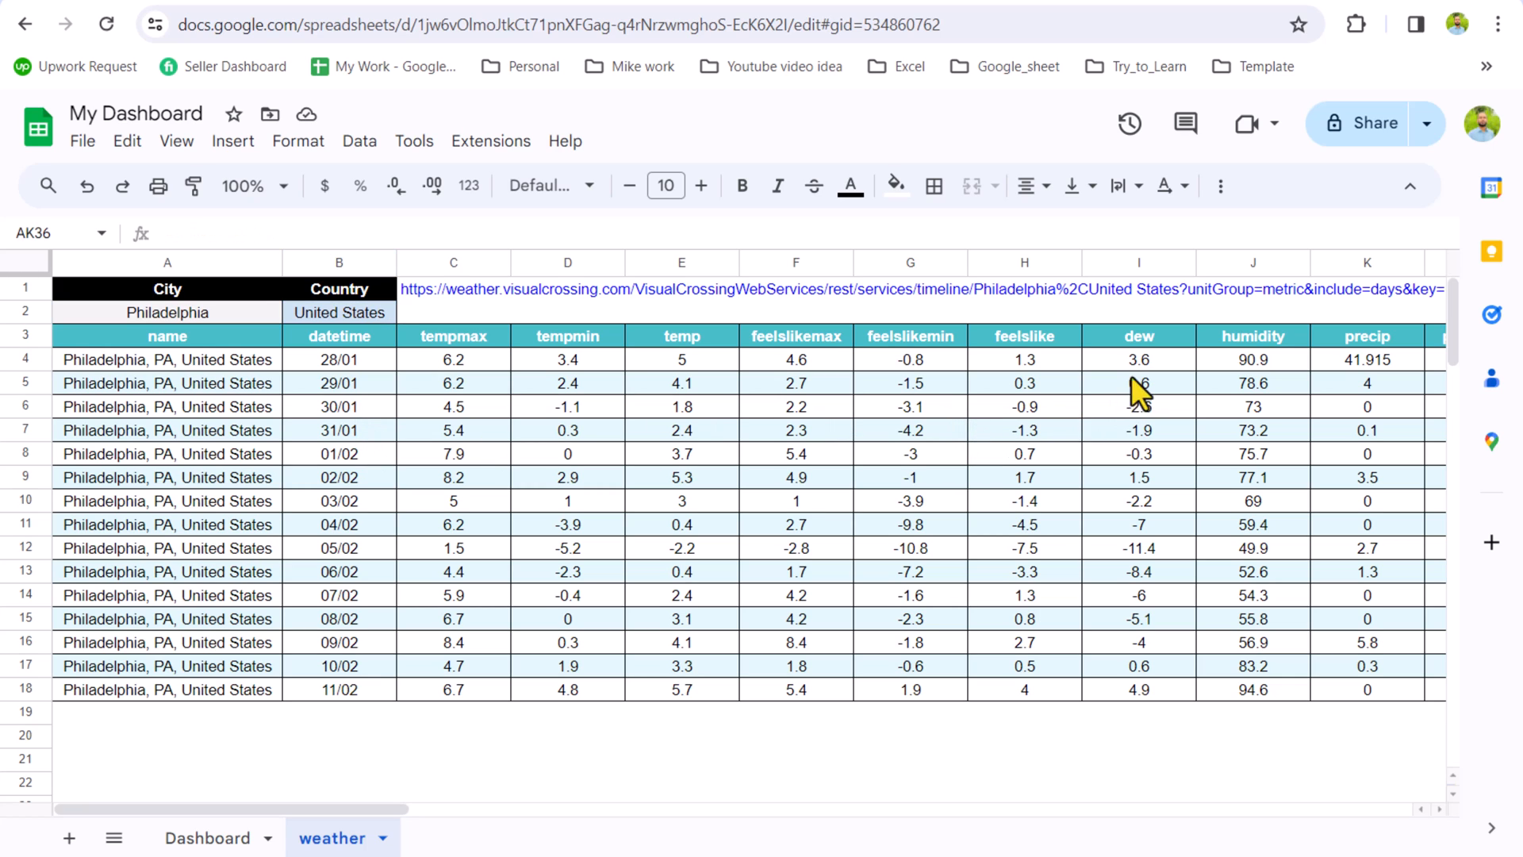
mouse_move(675, 710)
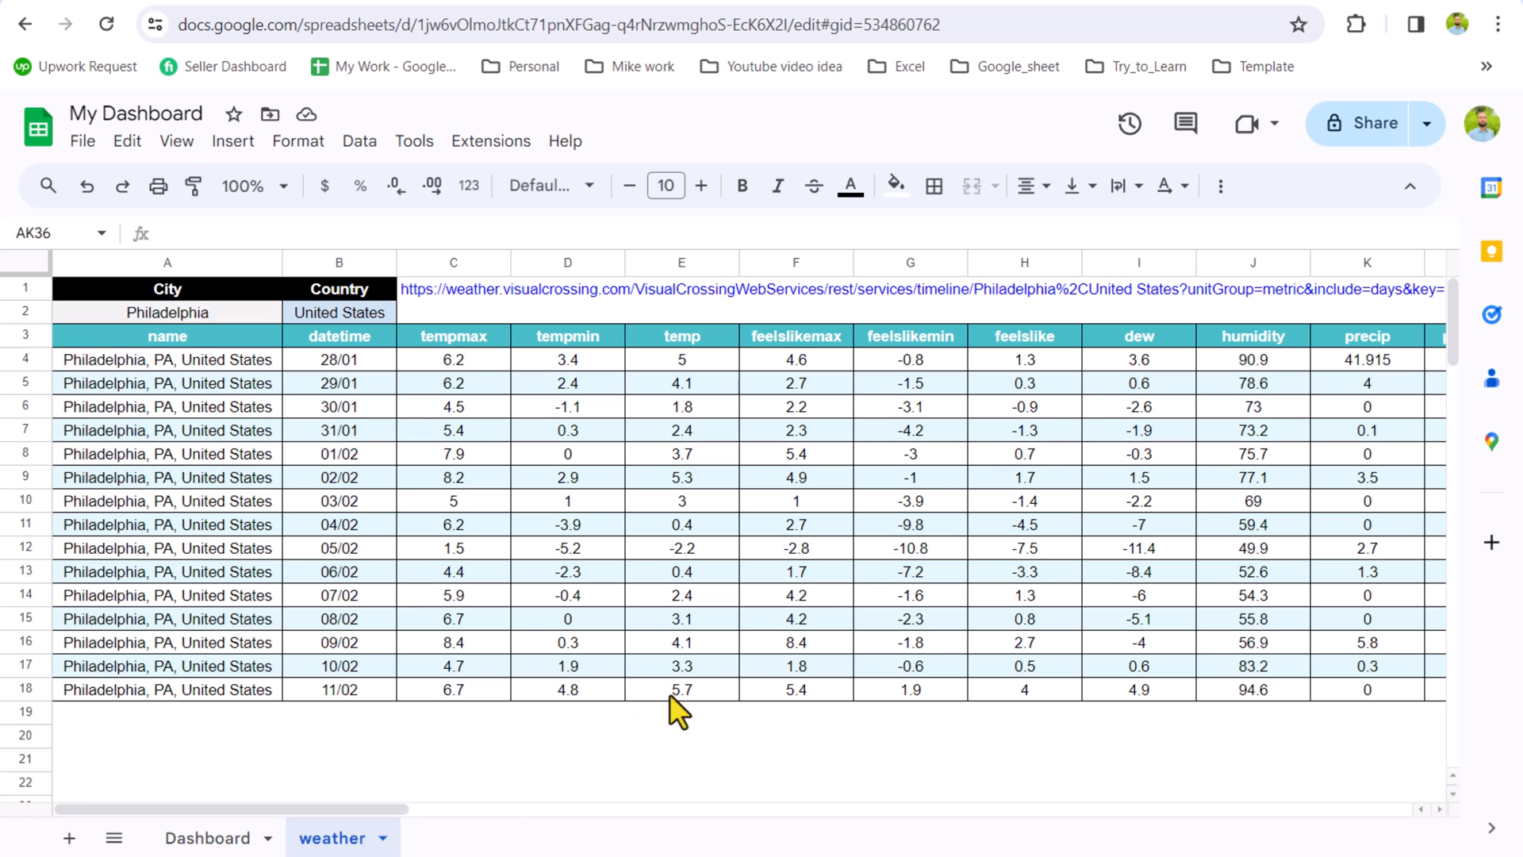
scroll(right, 3)
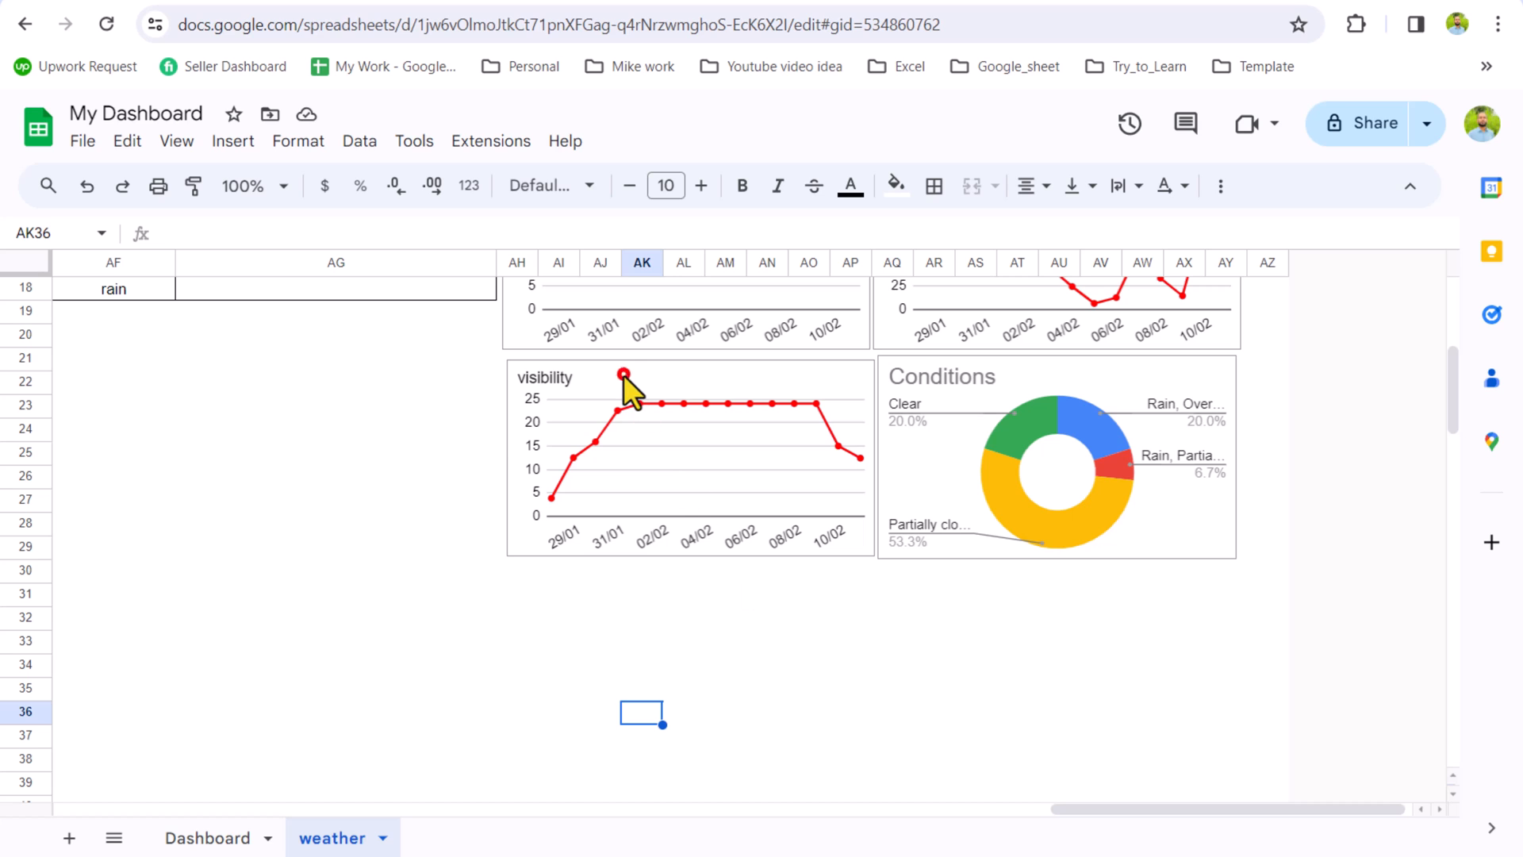
- Switch the copied chart's series from visibility to dew and edit its title to Dew Point
click(518, 570)
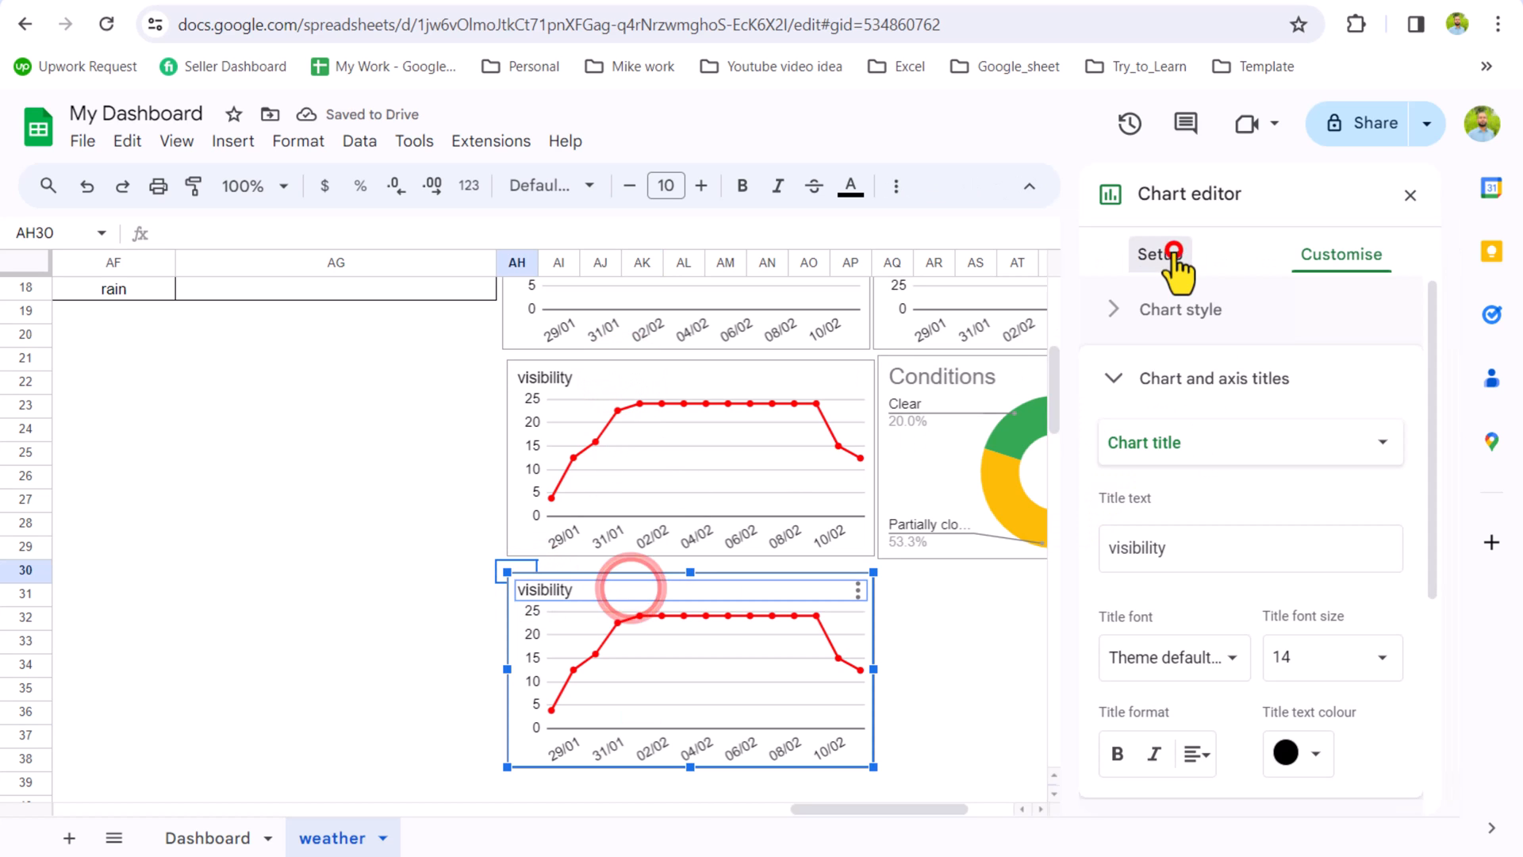
click(1158, 255)
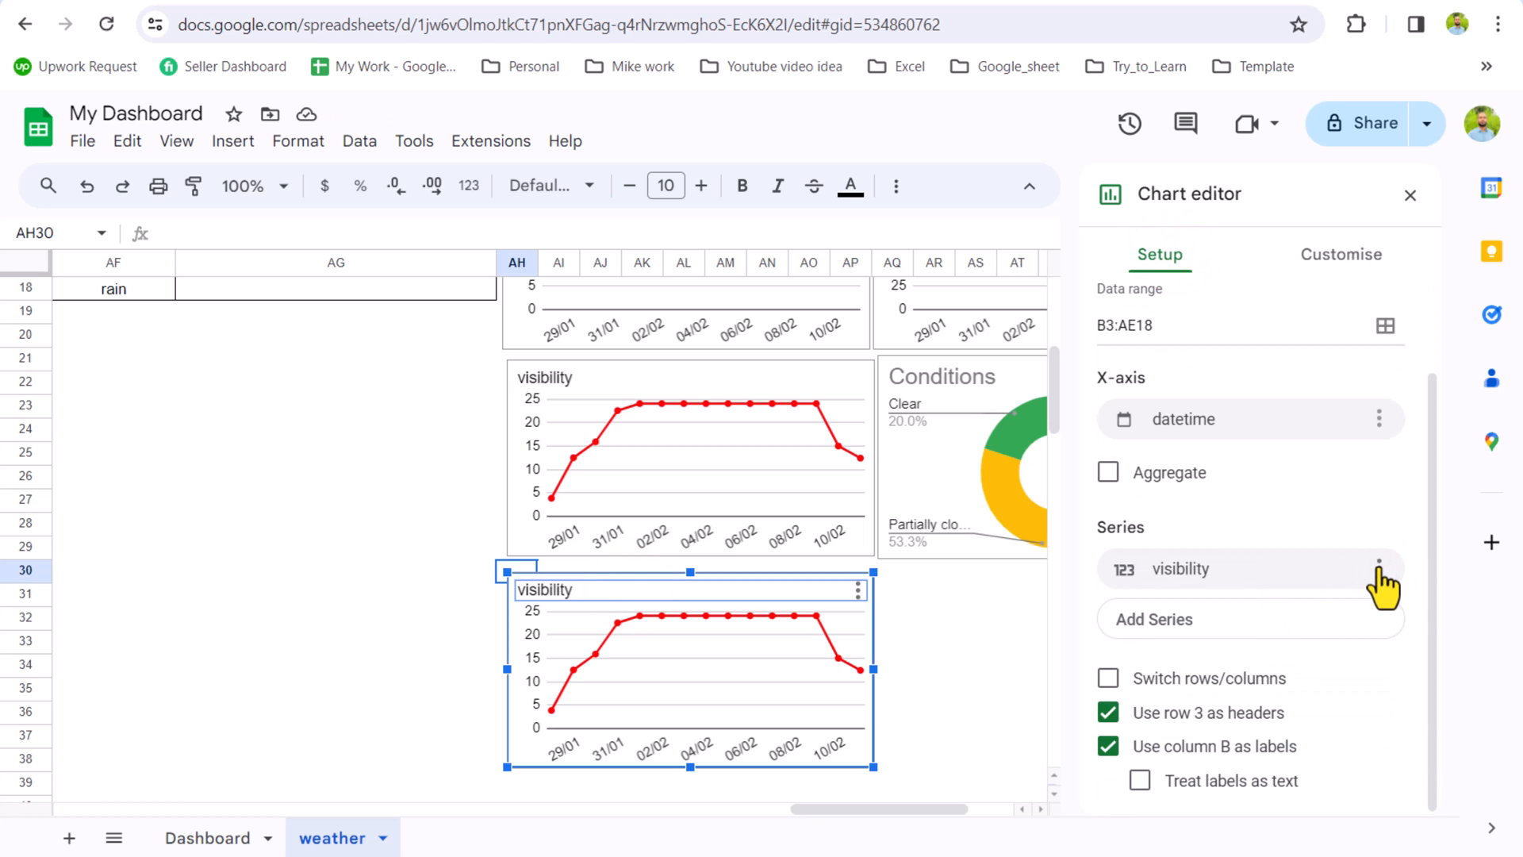
click(1379, 568)
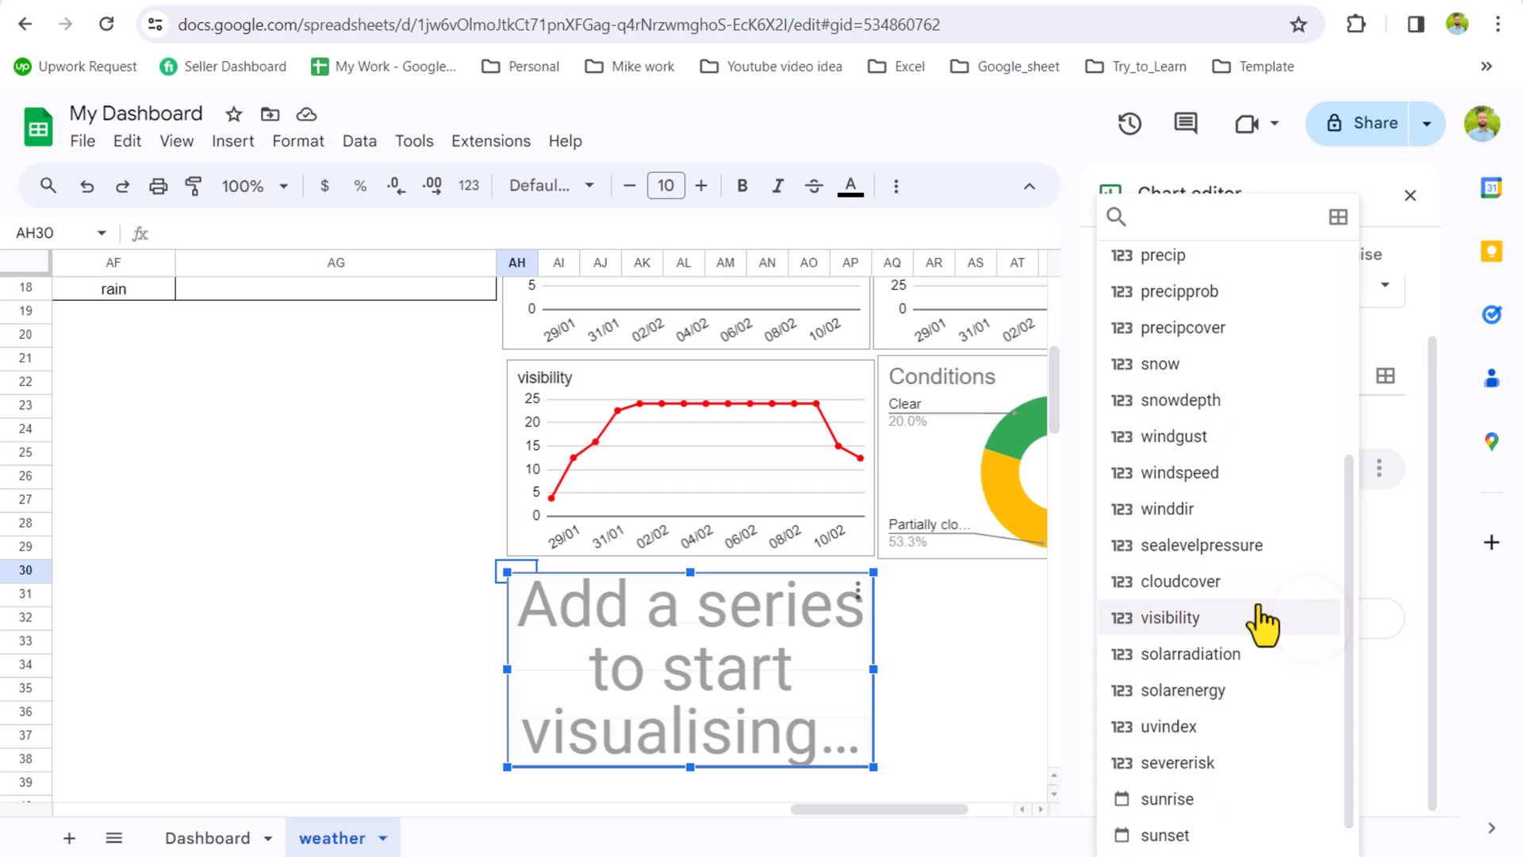
scroll(up, 3)
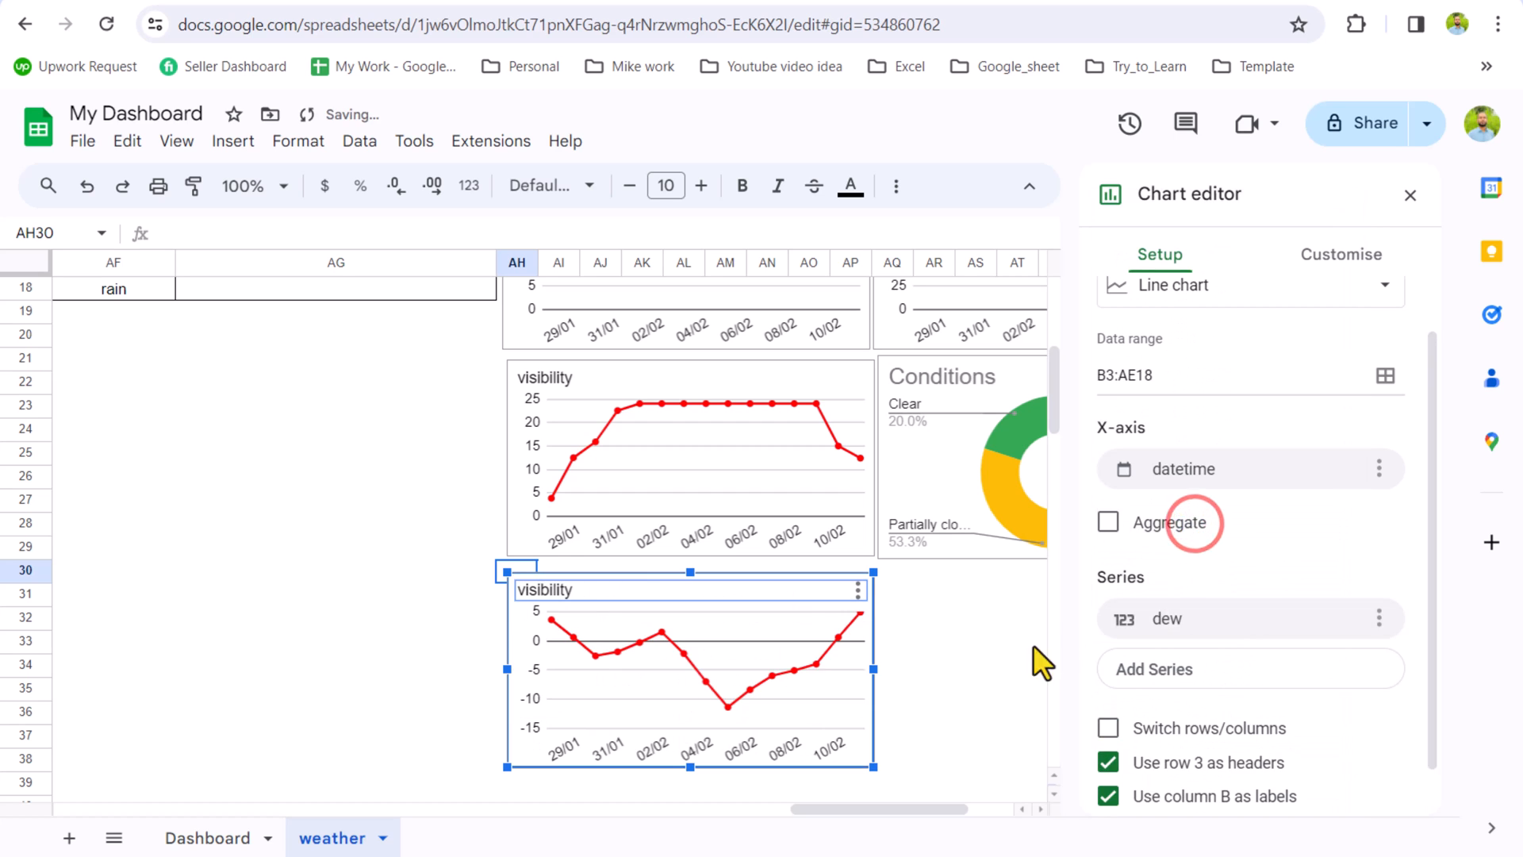
click(1340, 254)
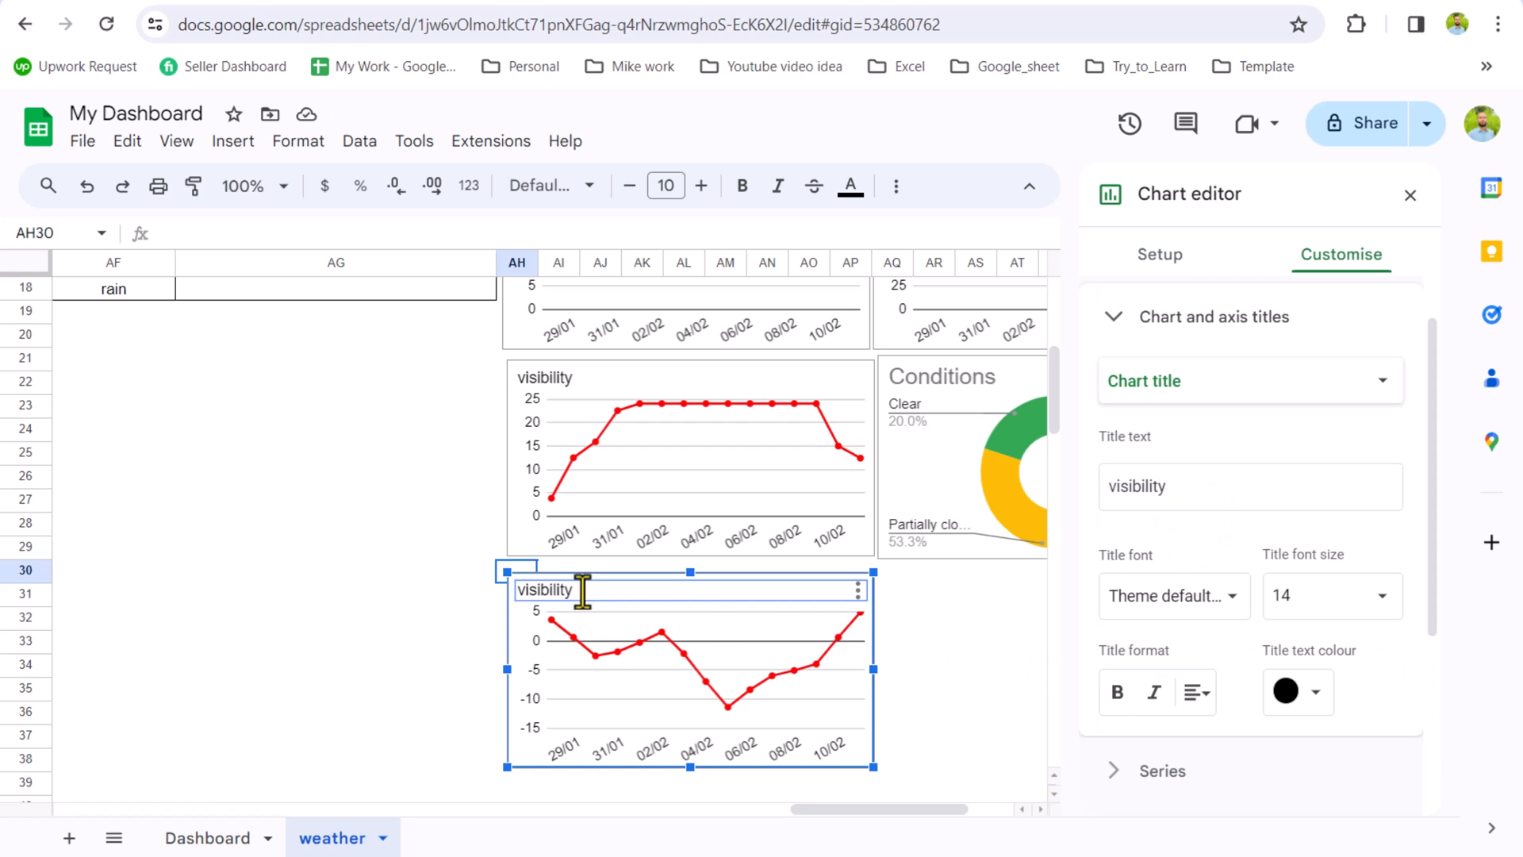
mouse_move(607, 617)
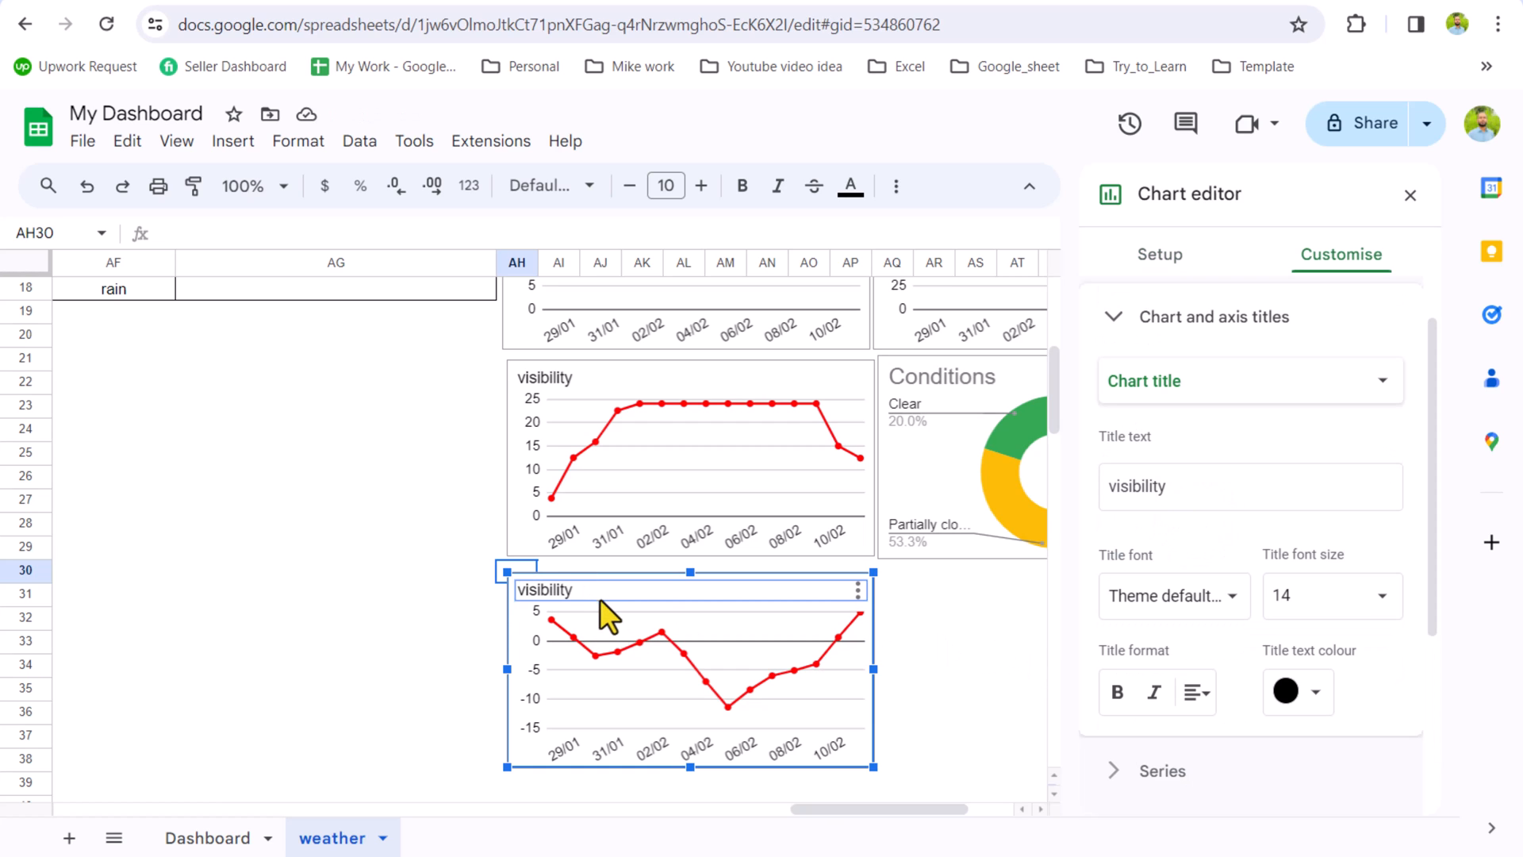
double_click(543, 588)
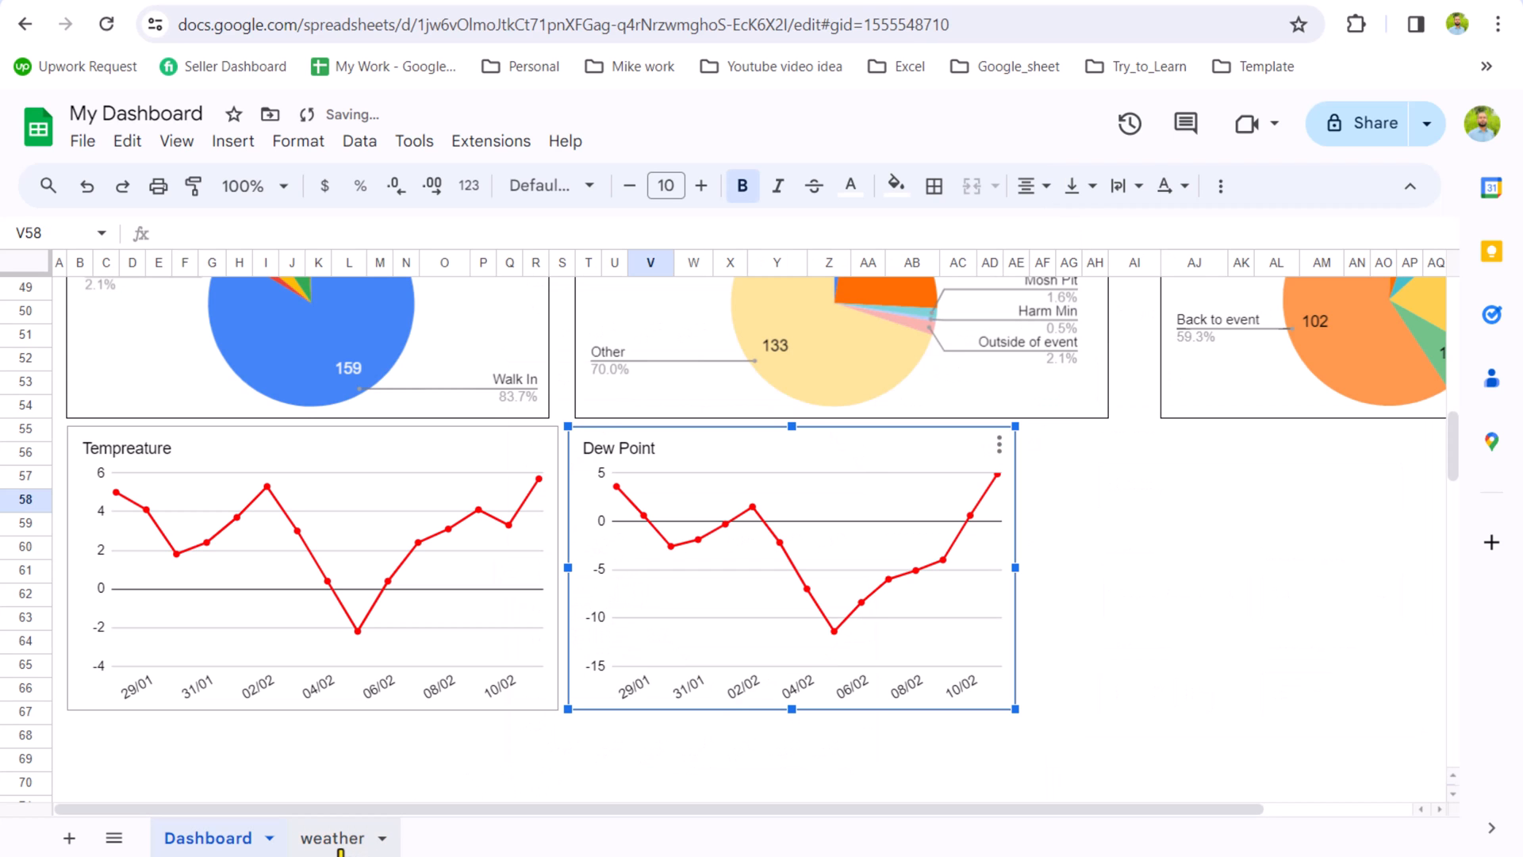
- Hide the weather tab and scroll back to the top of the Dashboard
right_click(333, 837)
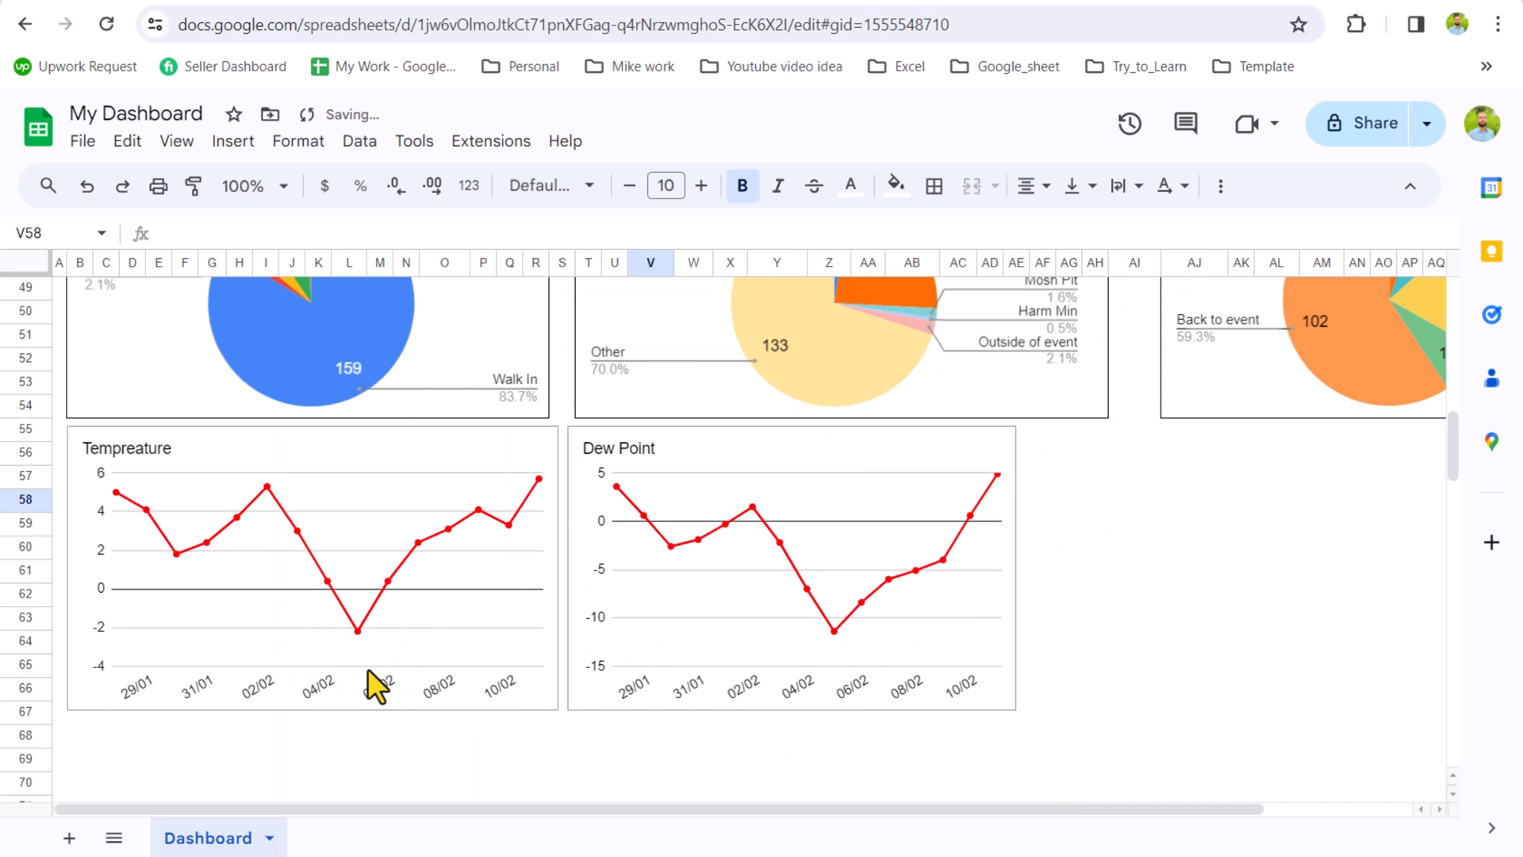
scroll(up, 3)
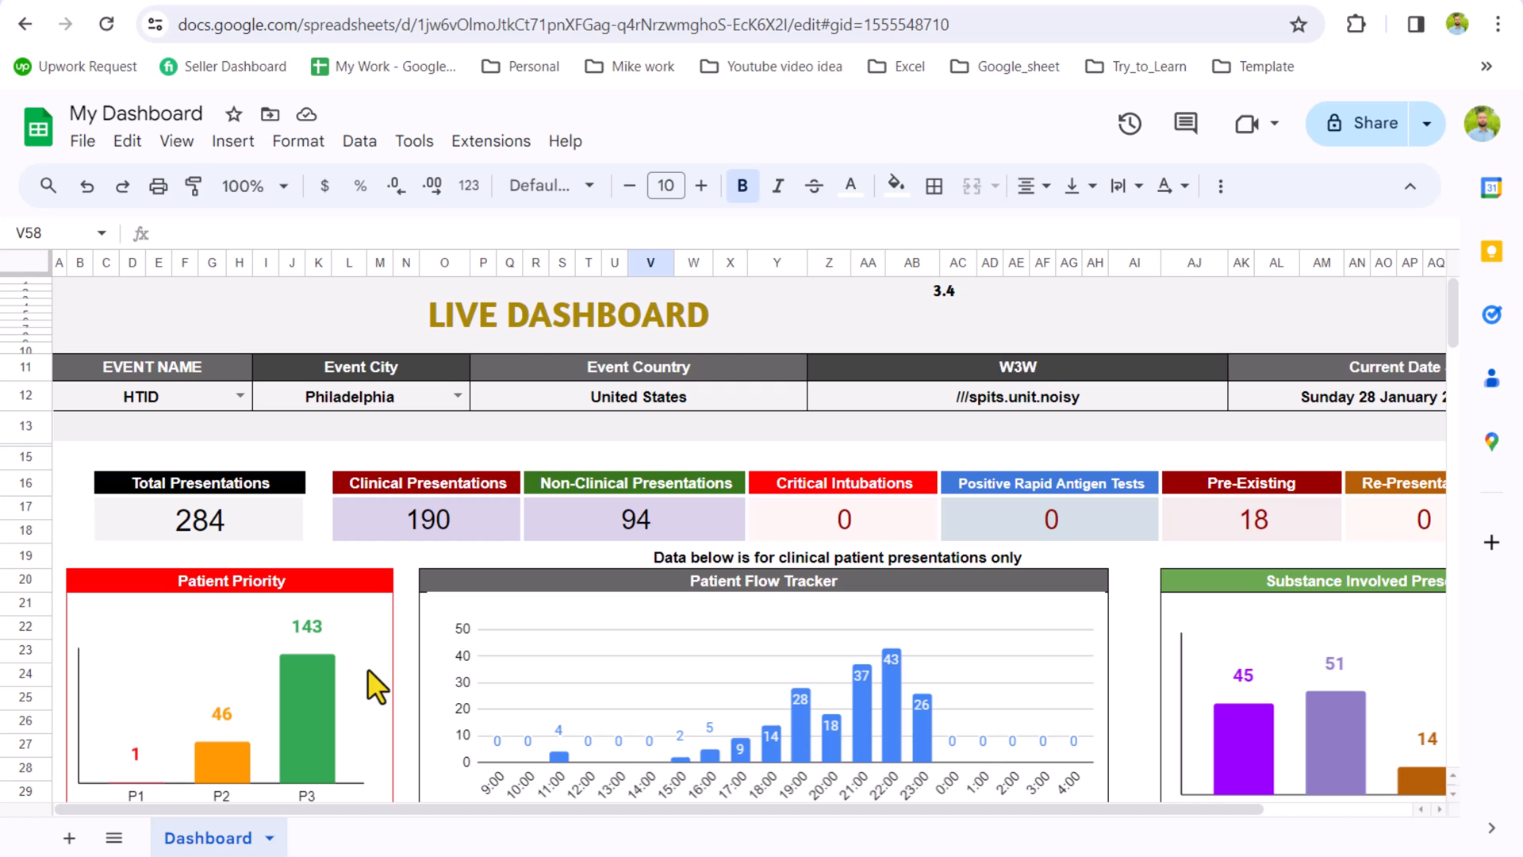
mouse_move(418, 671)
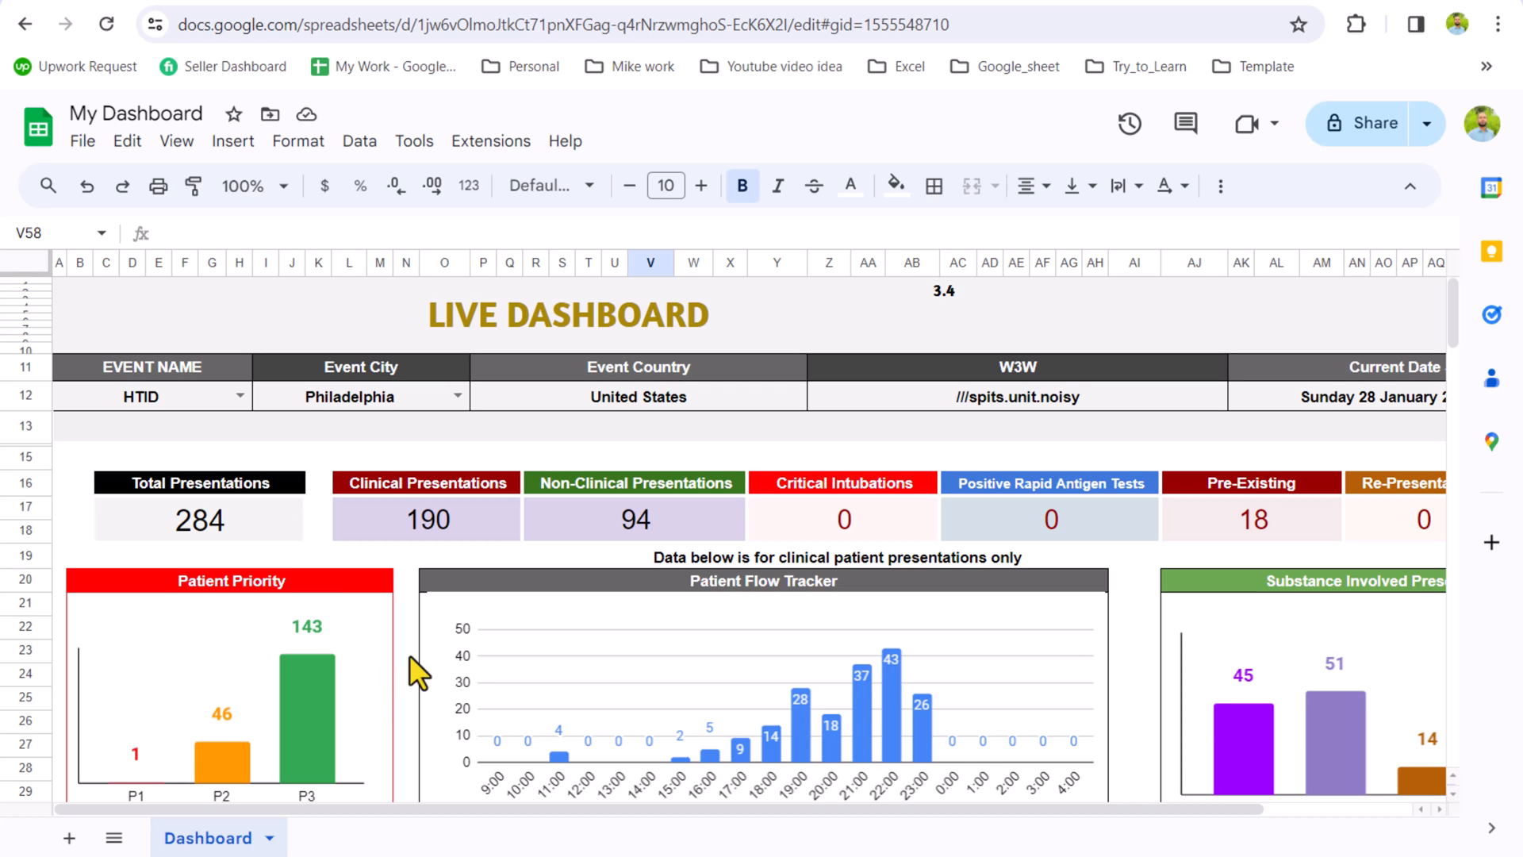
mouse_move(590, 554)
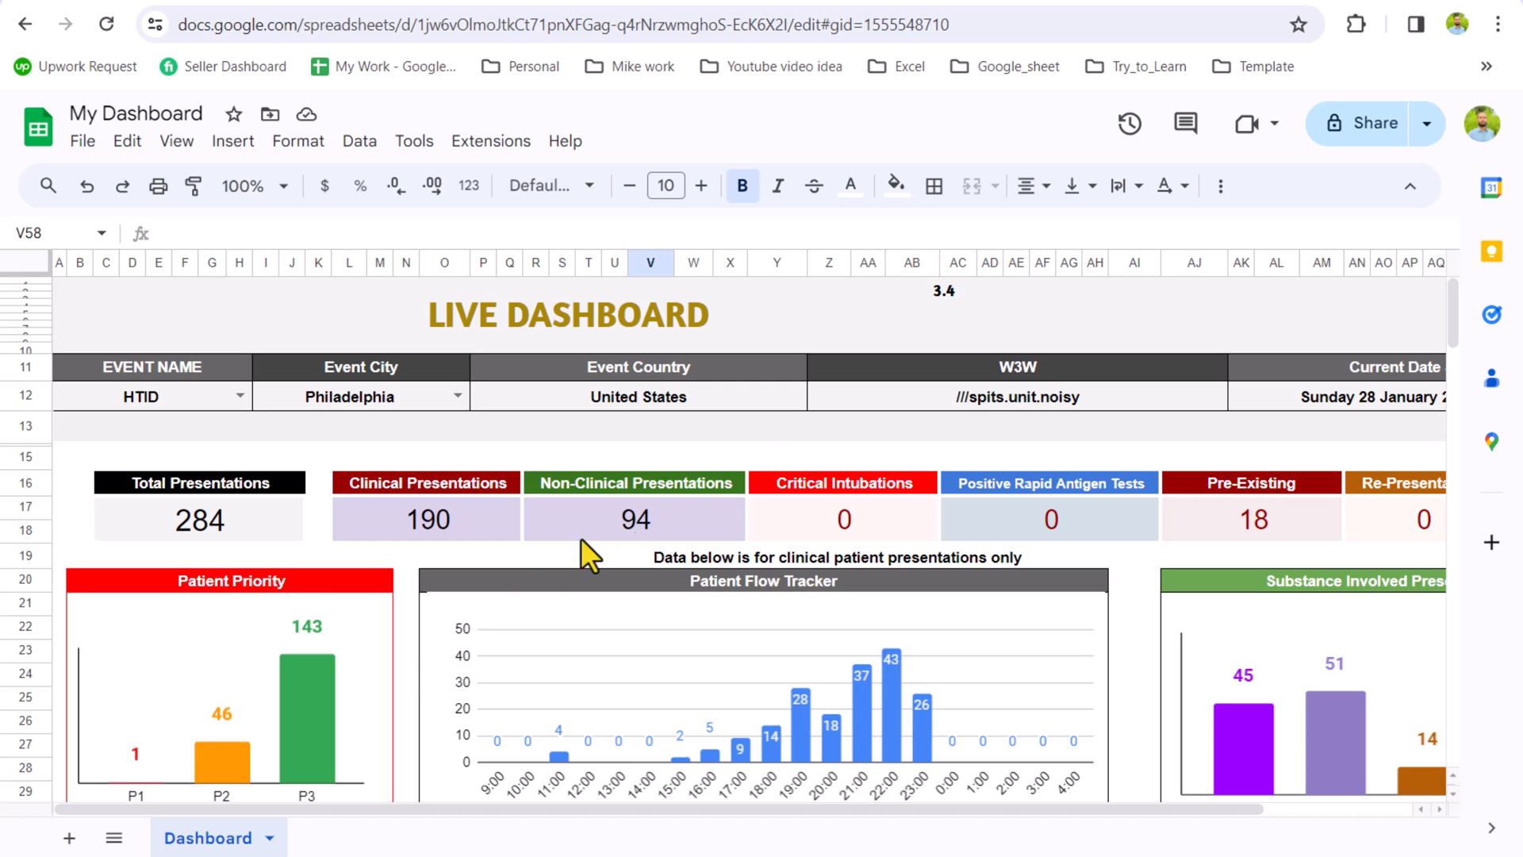